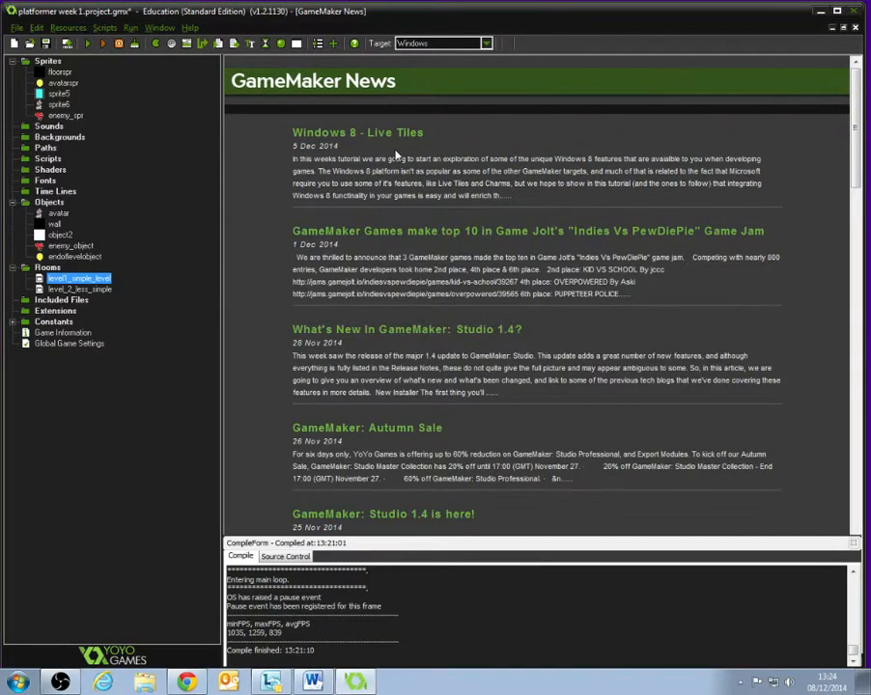
mouse_move(182, 69)
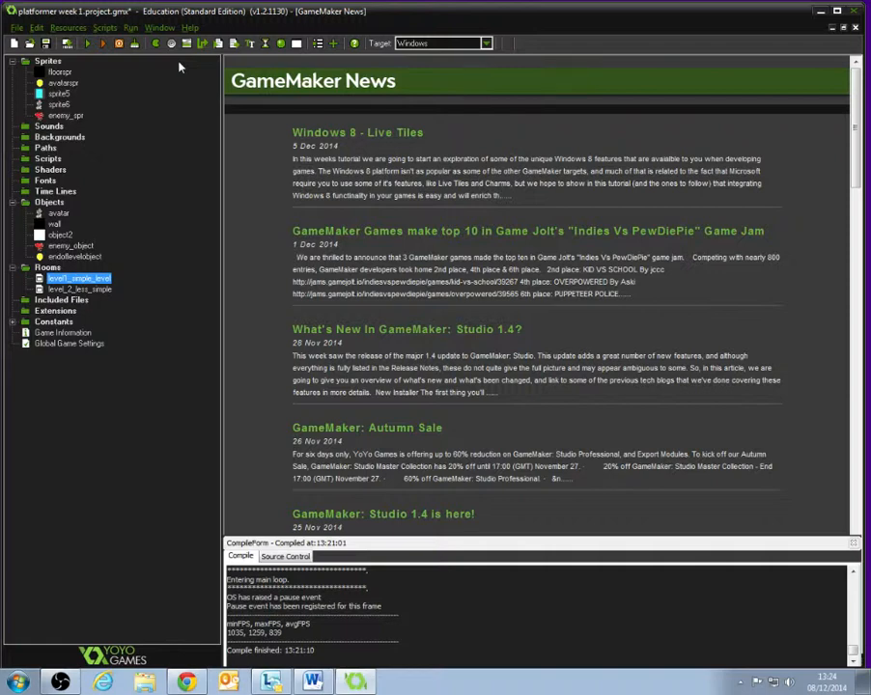
mouse_move(181, 69)
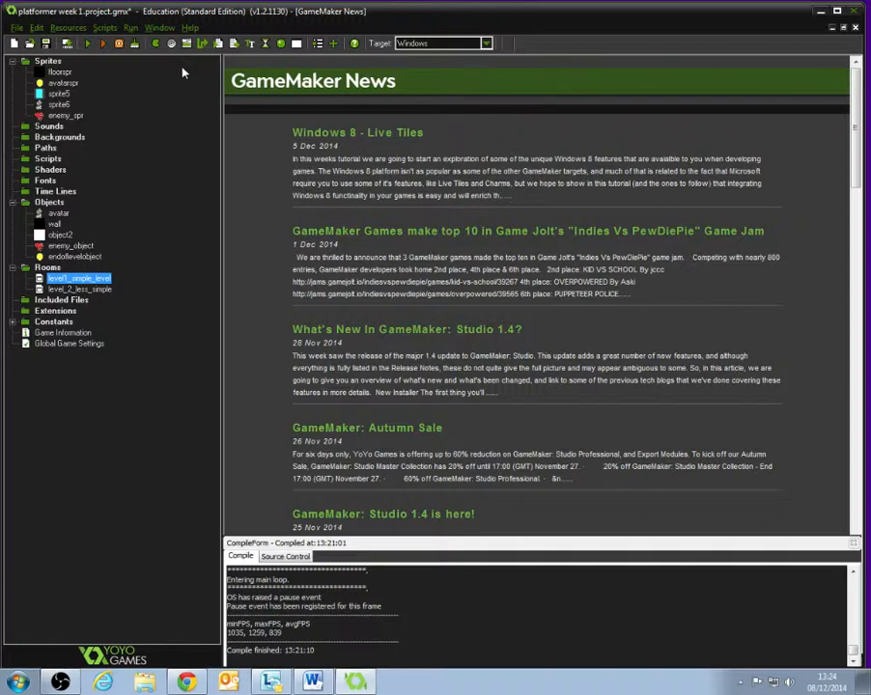
mouse_move(179, 74)
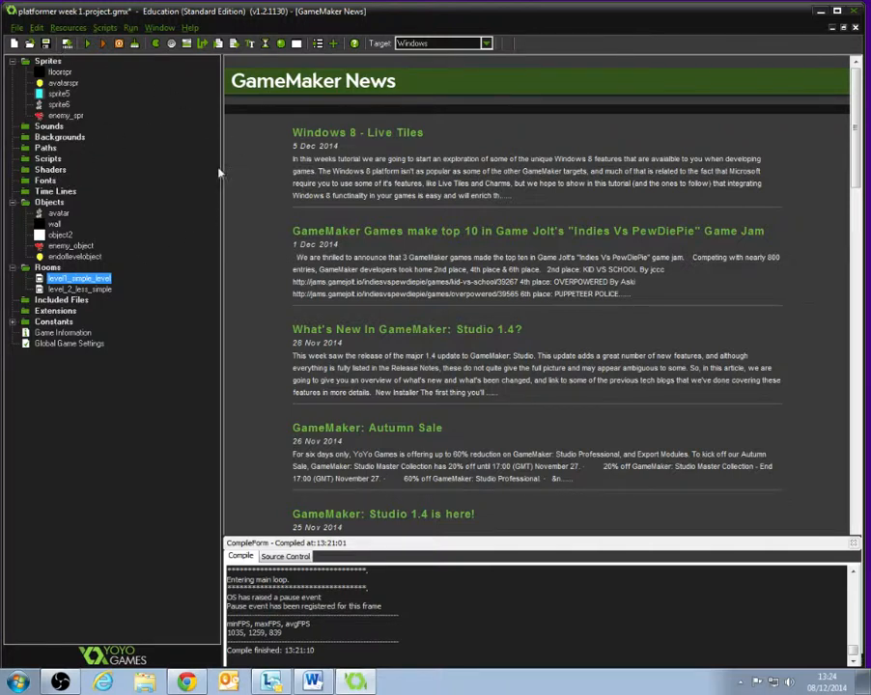
mouse_move(127, 178)
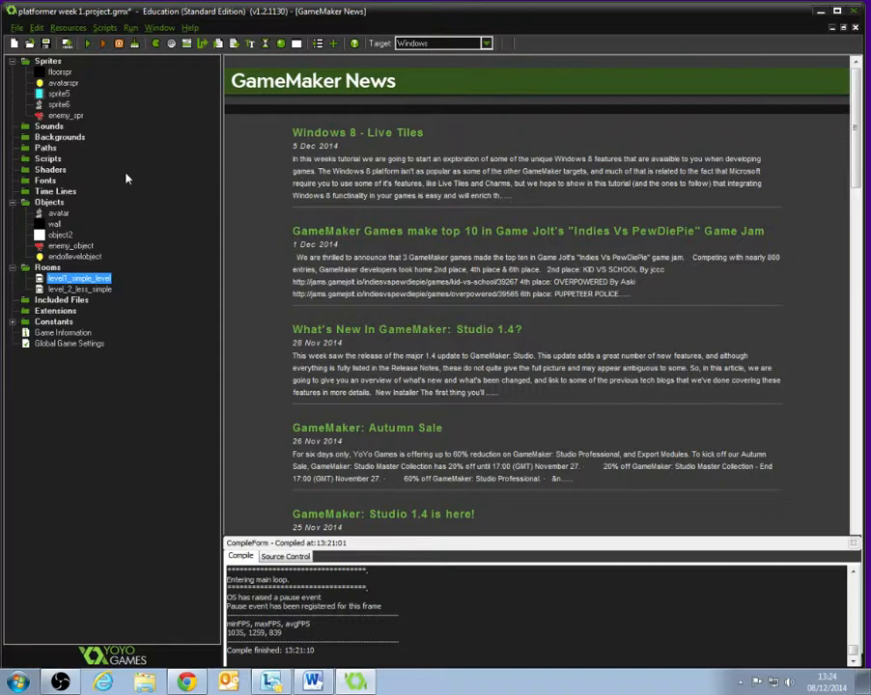
Create ms_Tai_le_font, a bold size-24 Microsoft Tai Le font resource.
right_click(44, 180)
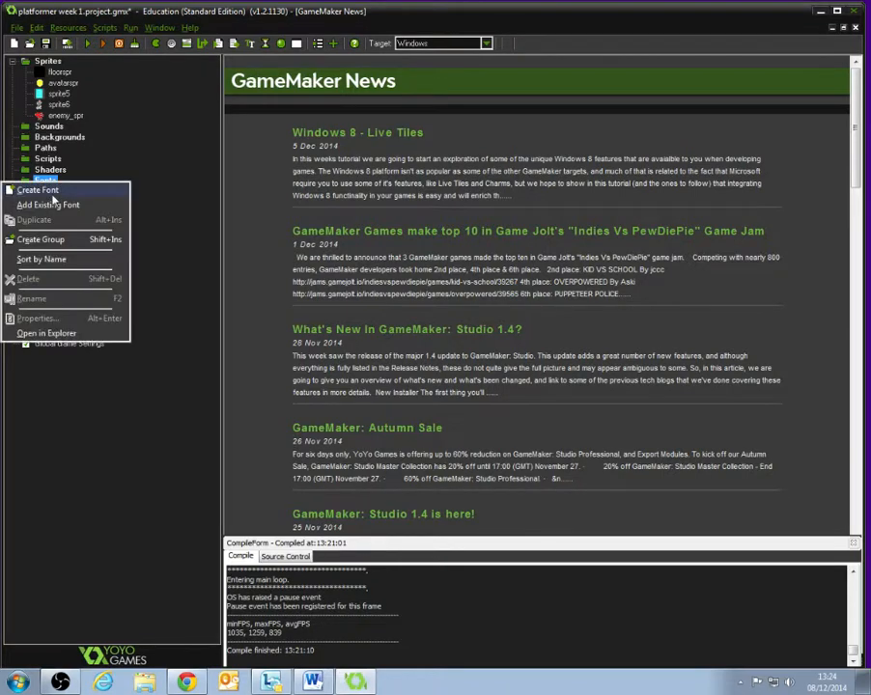
click(37, 191)
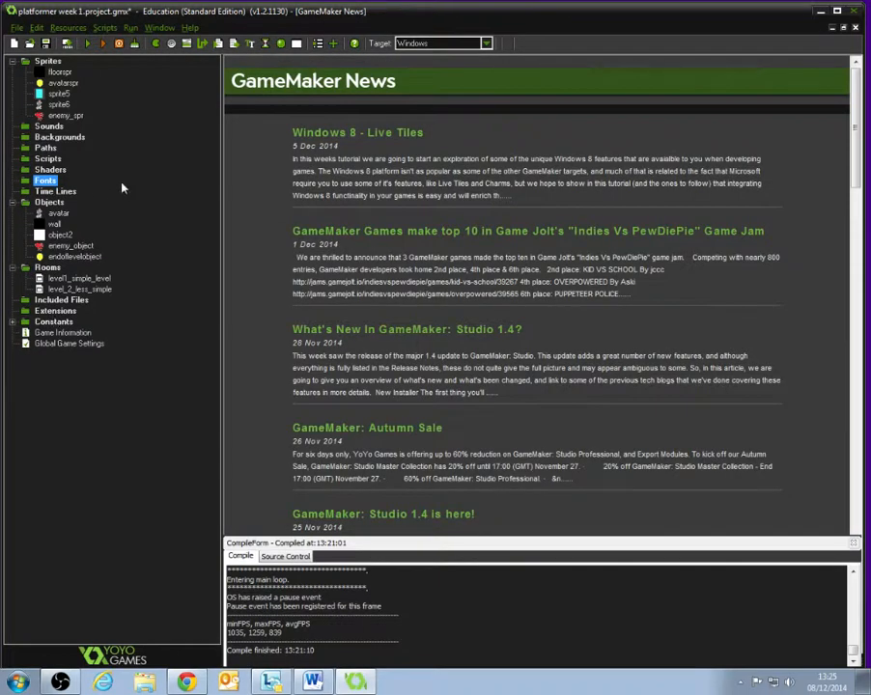
click(44, 62)
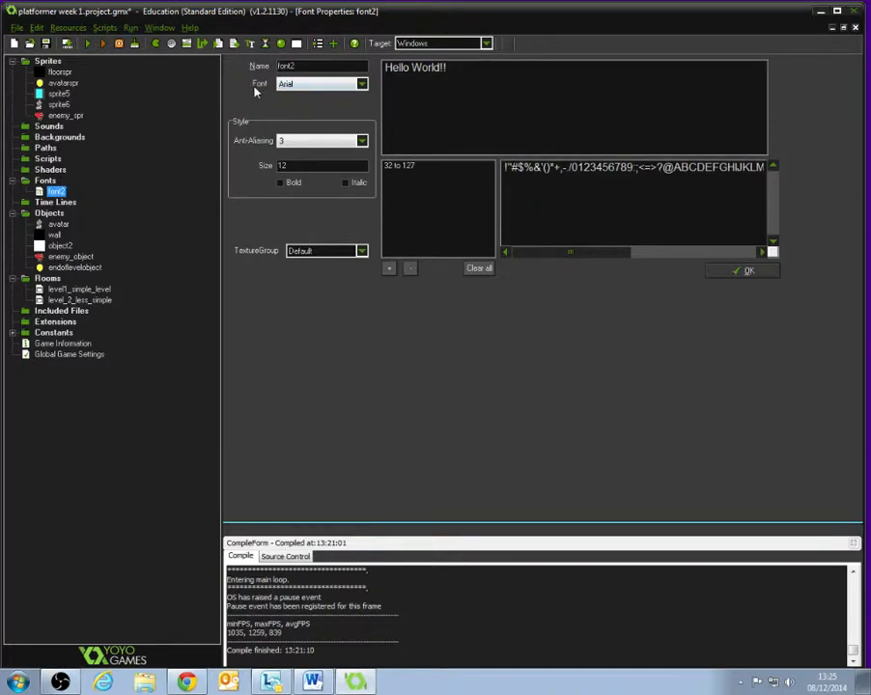
click(362, 84)
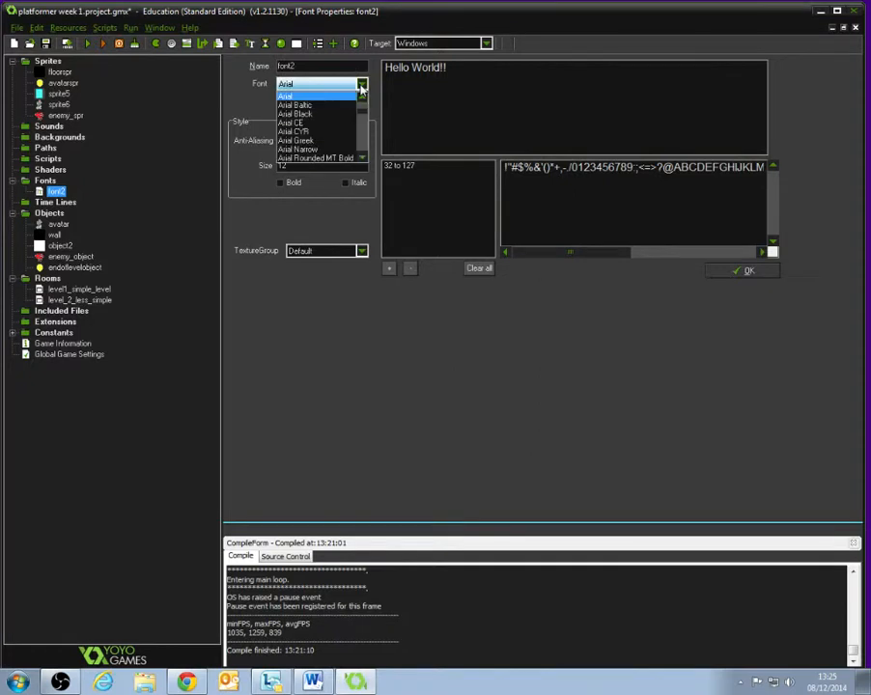
scroll(down, 3)
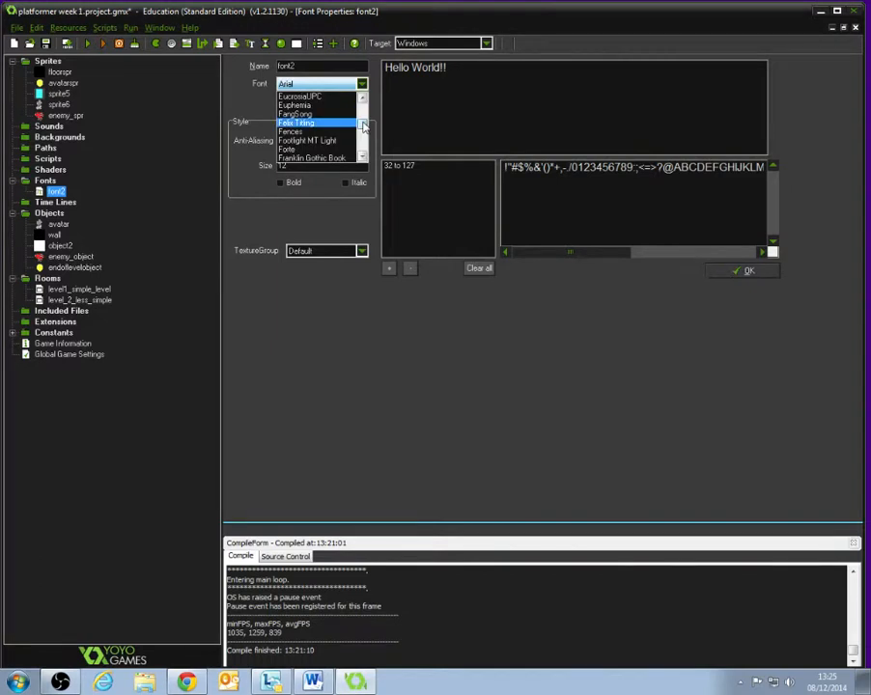
scroll(down, 3)
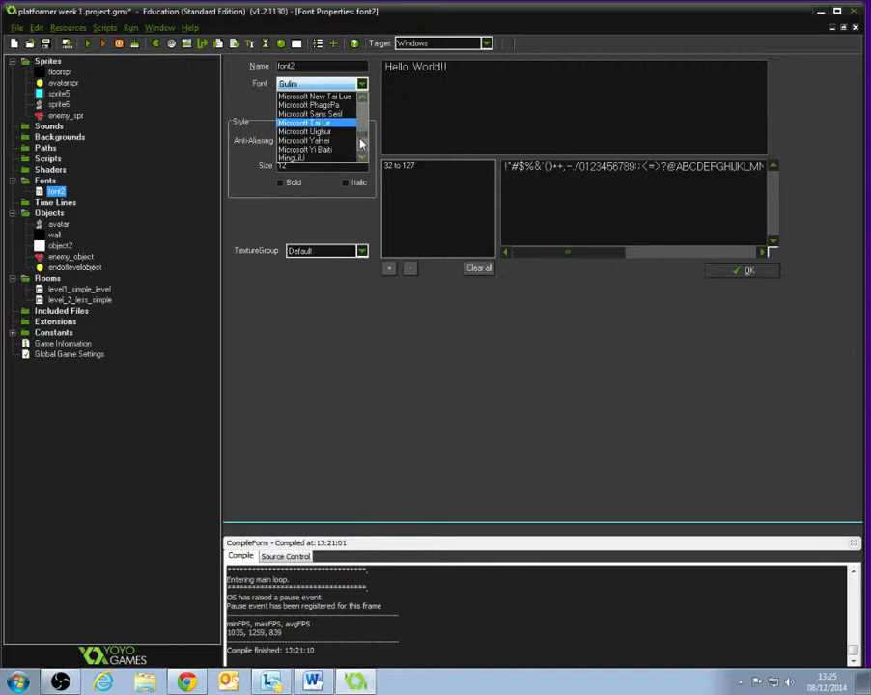
click(307, 123)
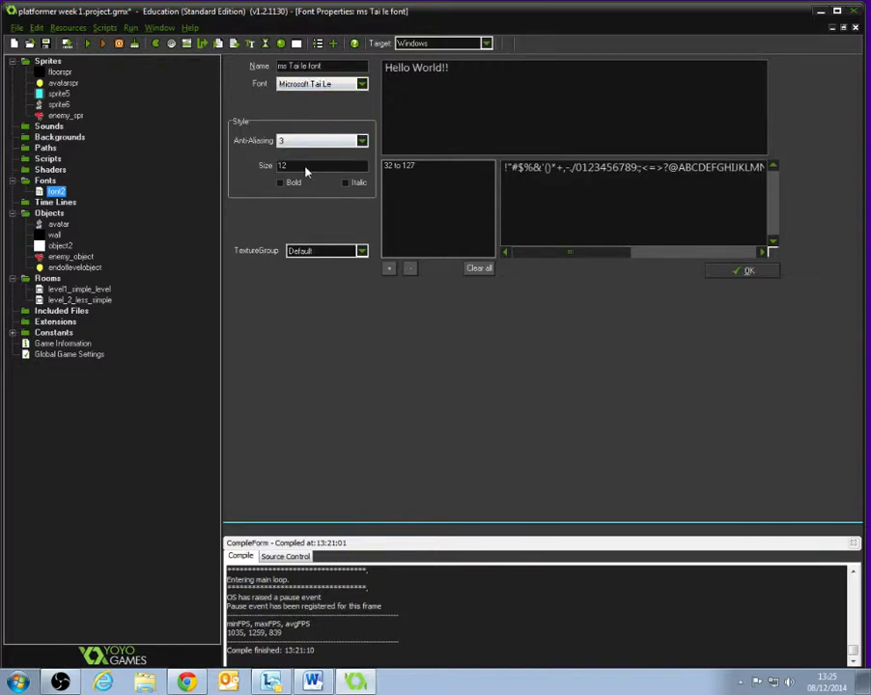
click(281, 182)
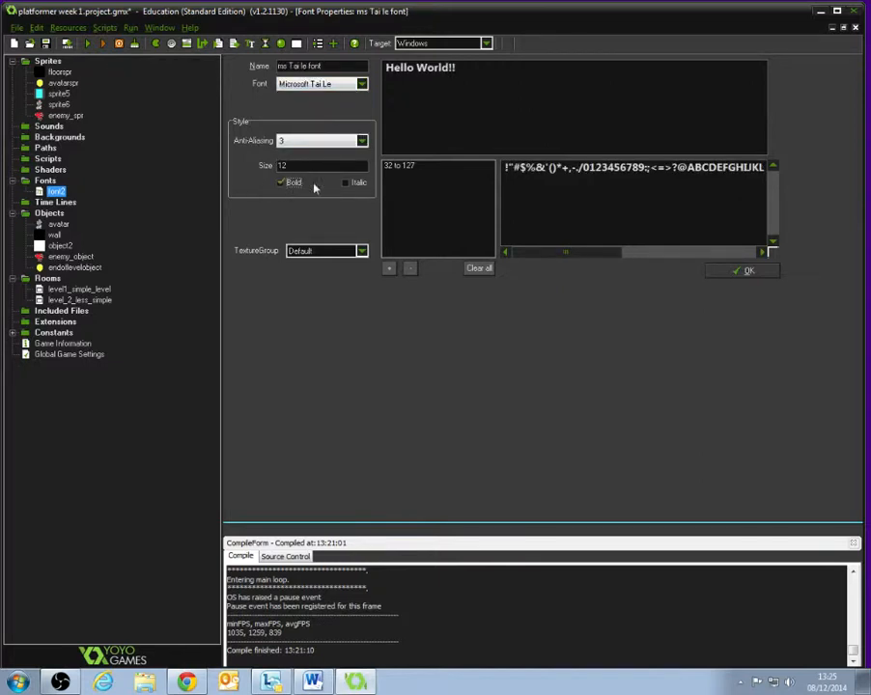
click(345, 183)
text(24)
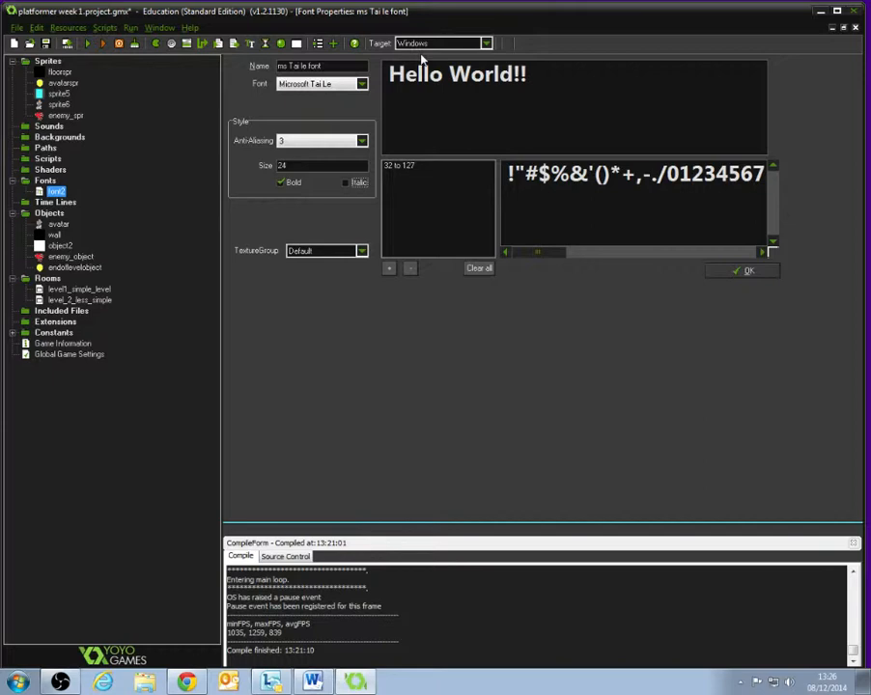
click(746, 271)
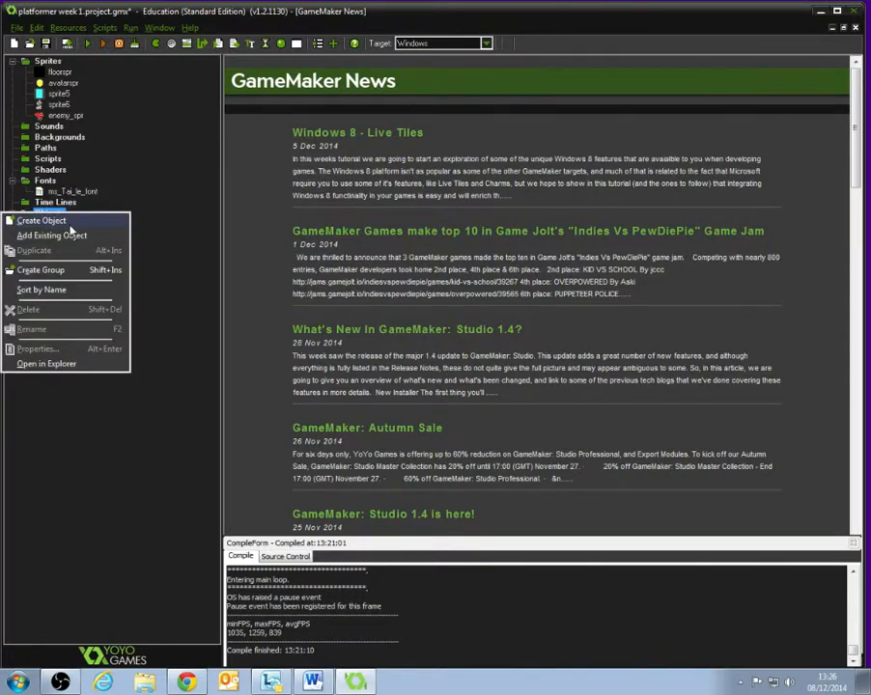
Create a new object named 'playgamebutton' and tick Solid.
click(46, 221)
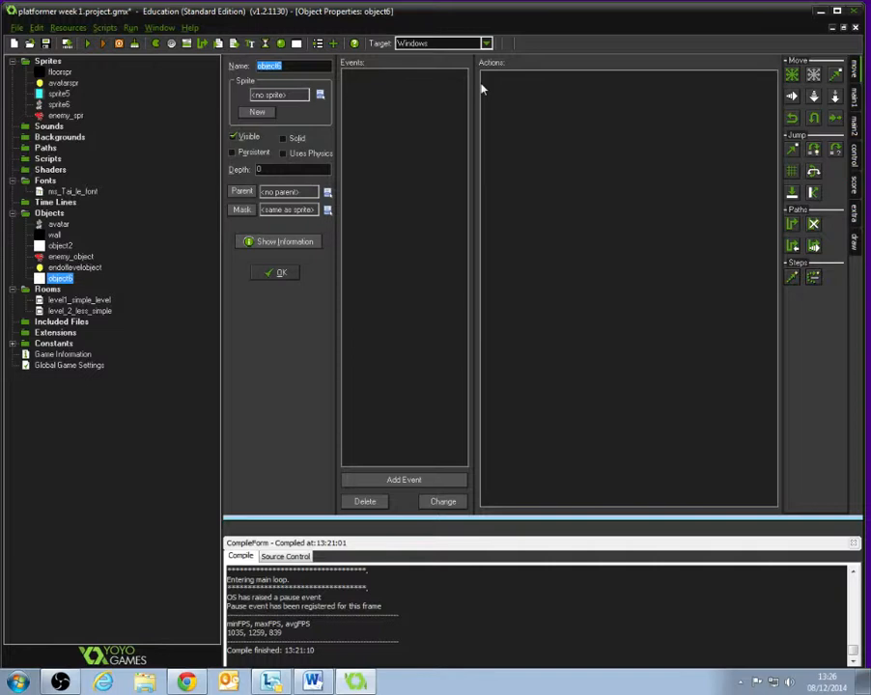
mouse_move(544, 81)
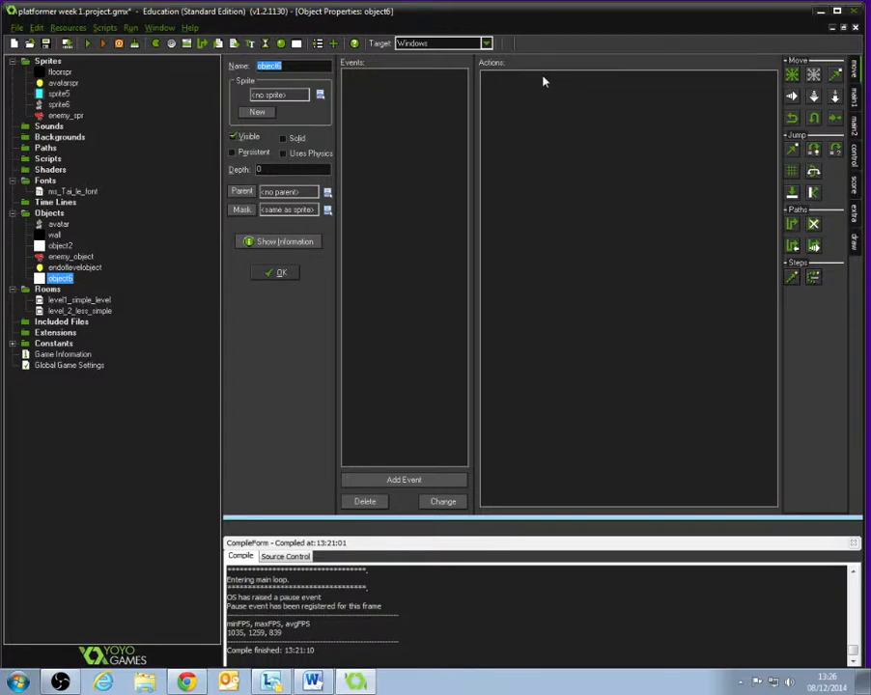
text(playgamebutton)
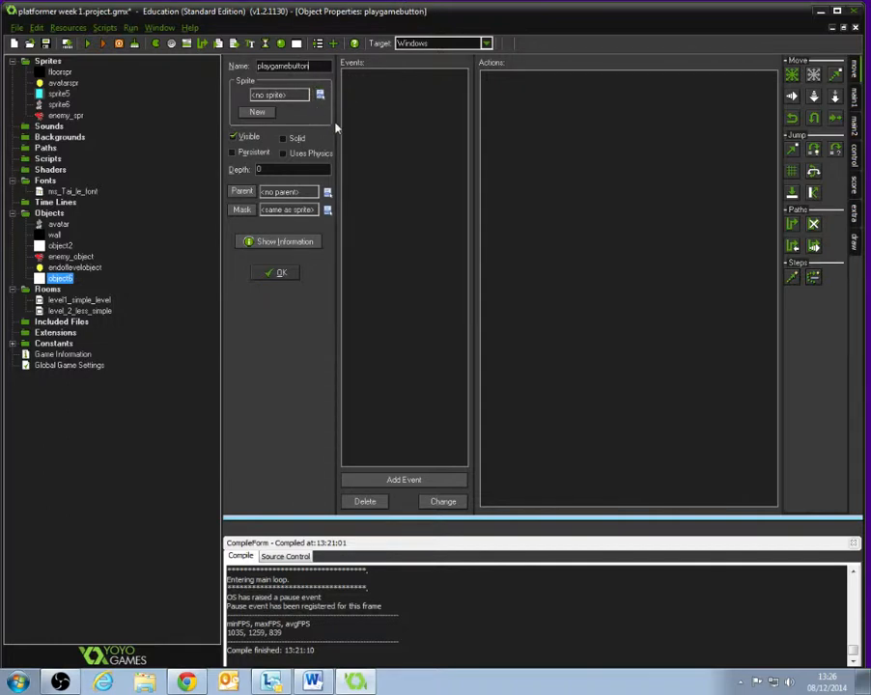
click(284, 136)
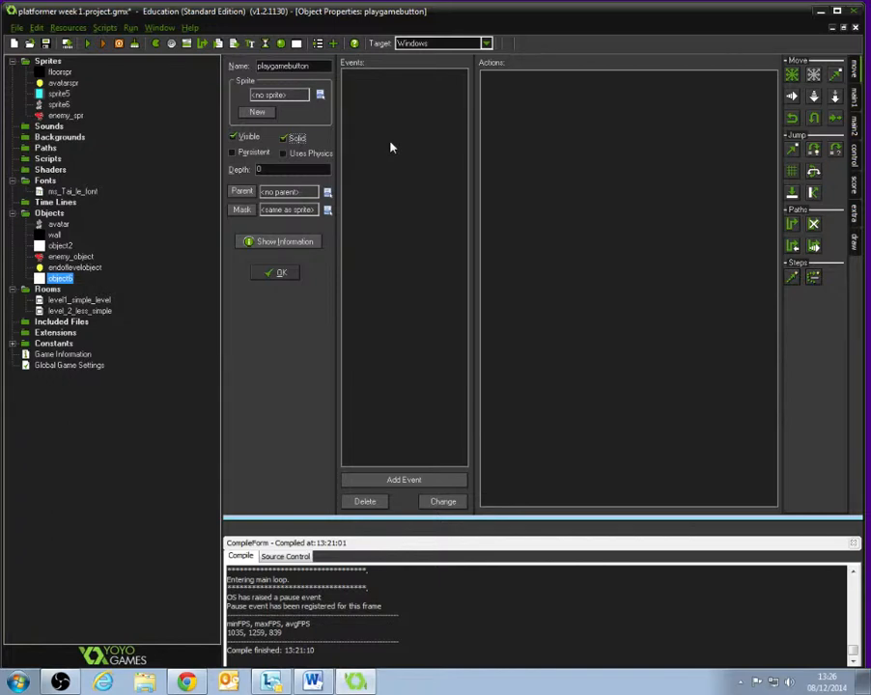
Add a Draw event to the playgamebutton object.
click(403, 480)
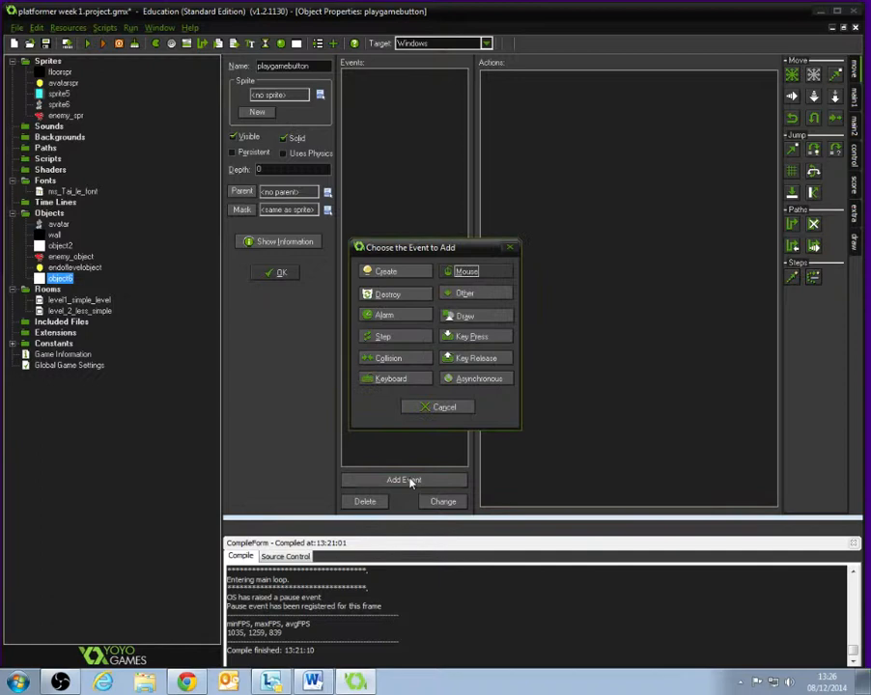
mouse_move(496, 317)
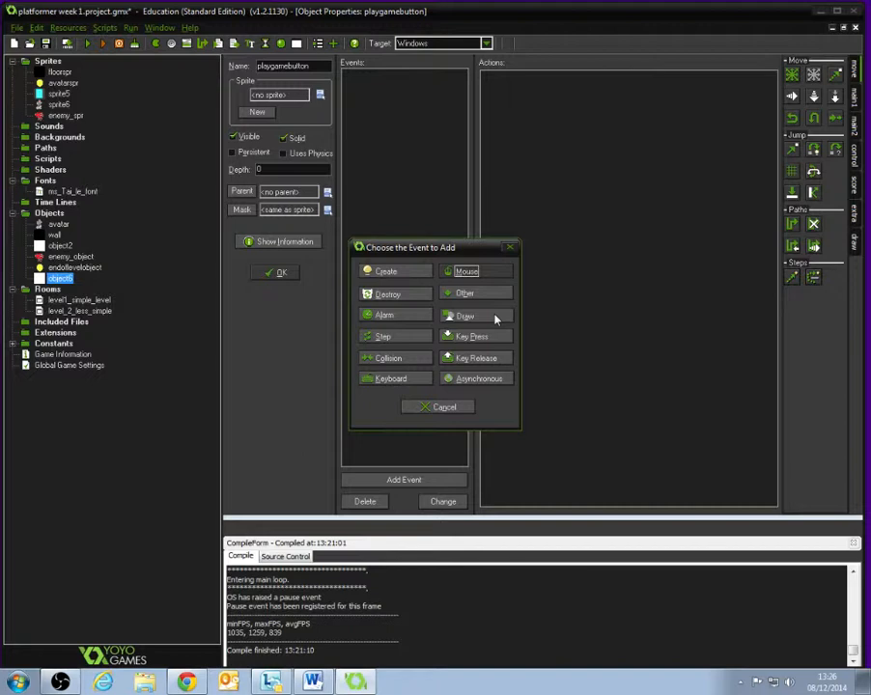
click(465, 315)
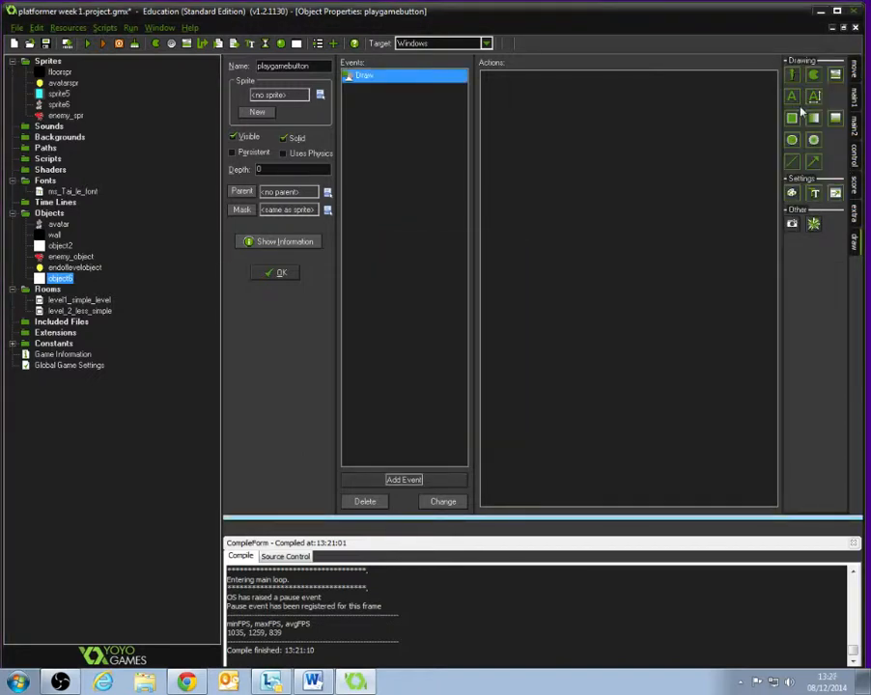
Add a Draw Text action showing 'PLAY GAME' at relative 0,0.
click(789, 93)
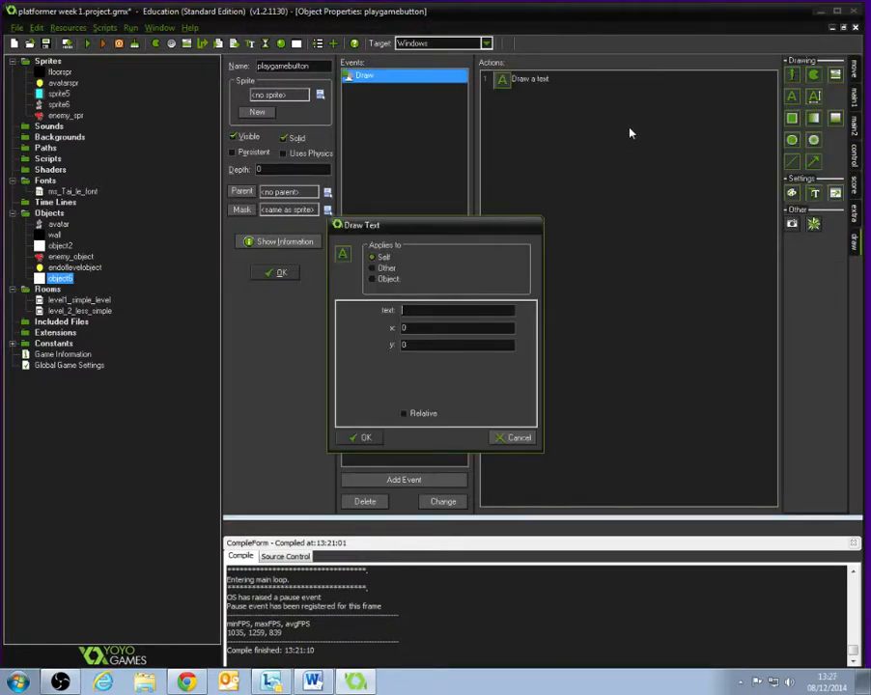
drag(435, 224, 594, 138)
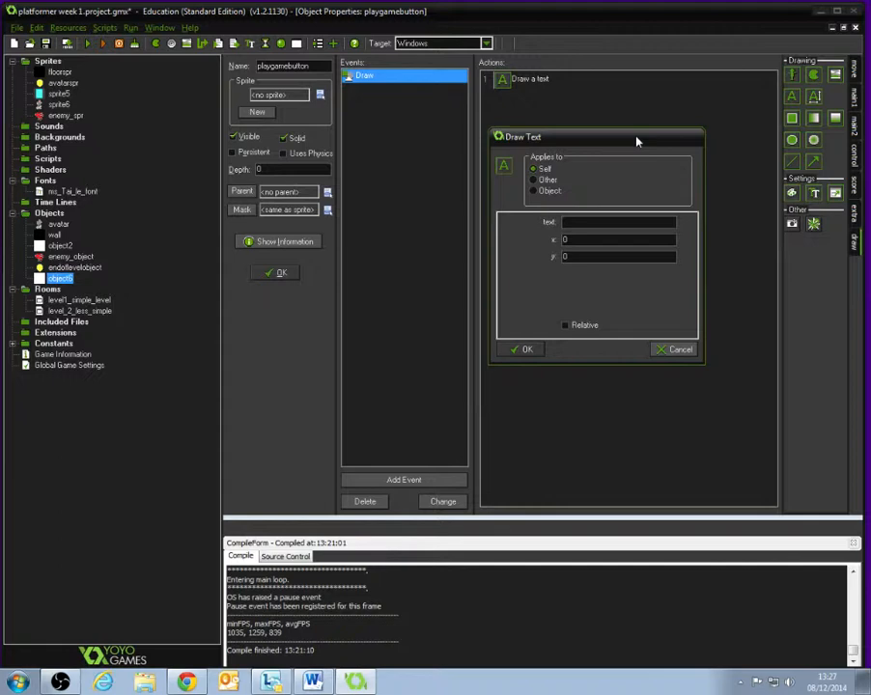
text(PLAY GA)
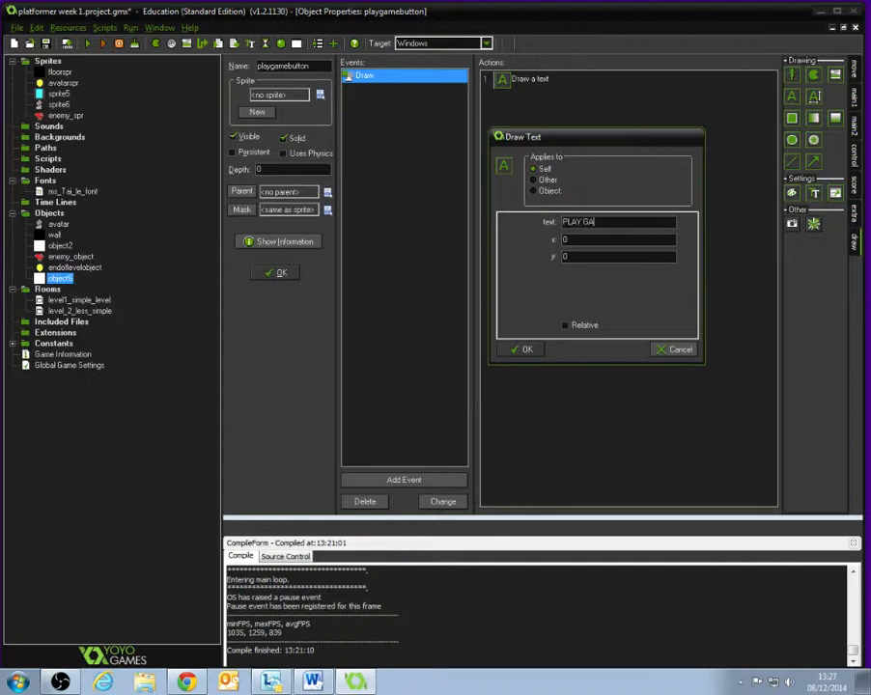
text(ME)
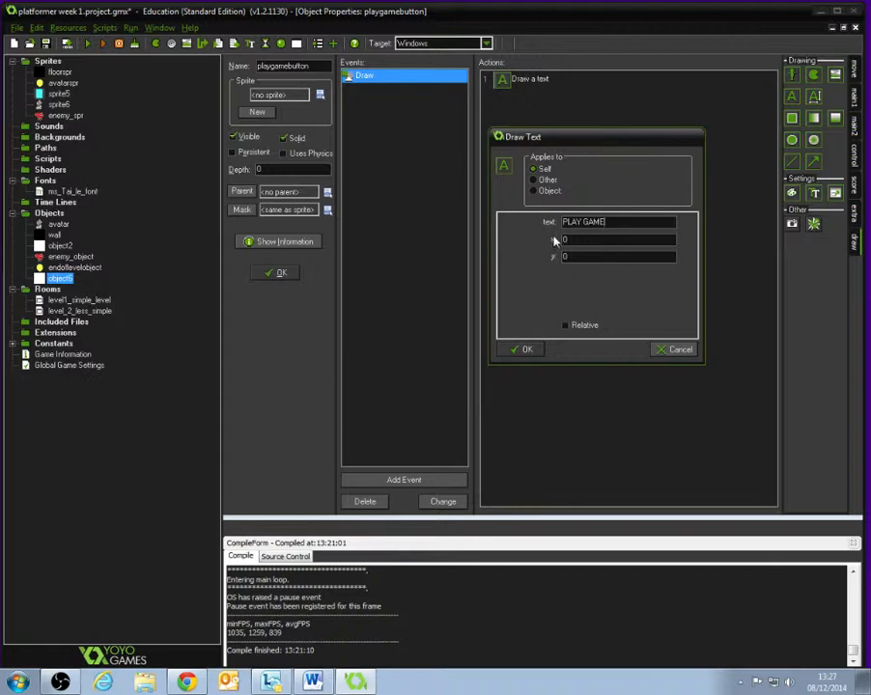
click(618, 257)
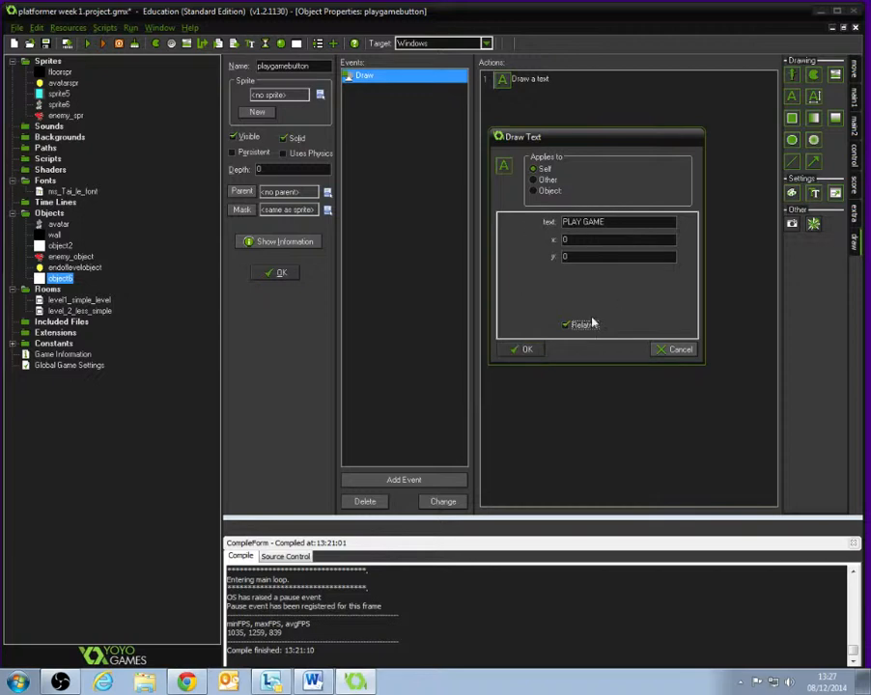
click(522, 349)
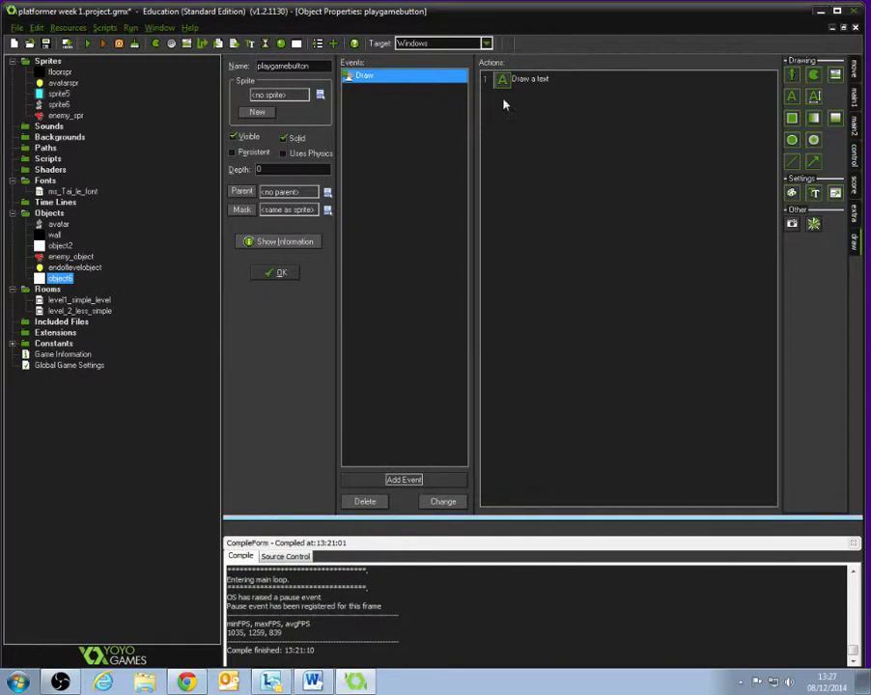
mouse_move(574, 82)
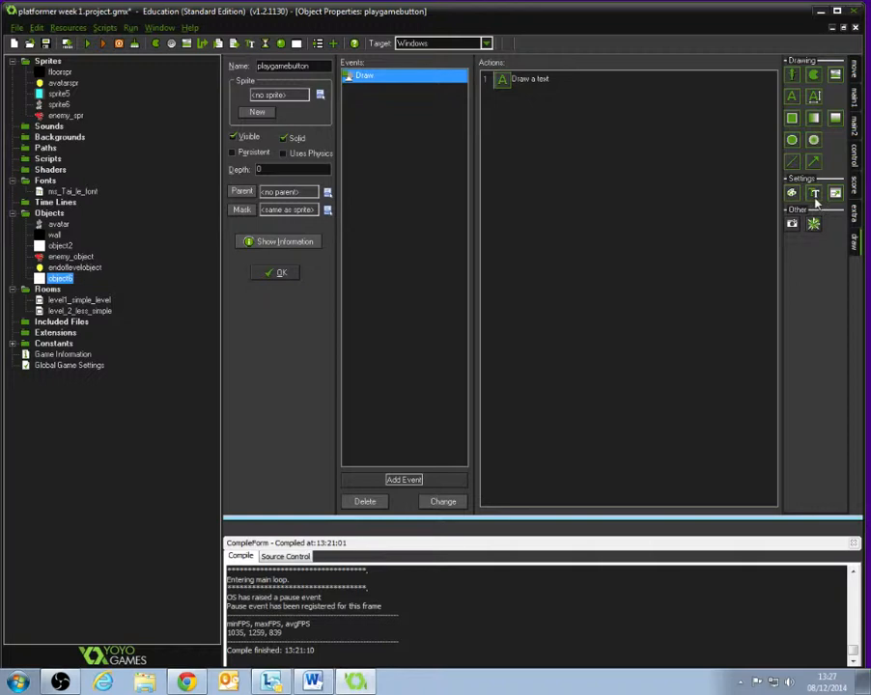
mouse_move(812, 196)
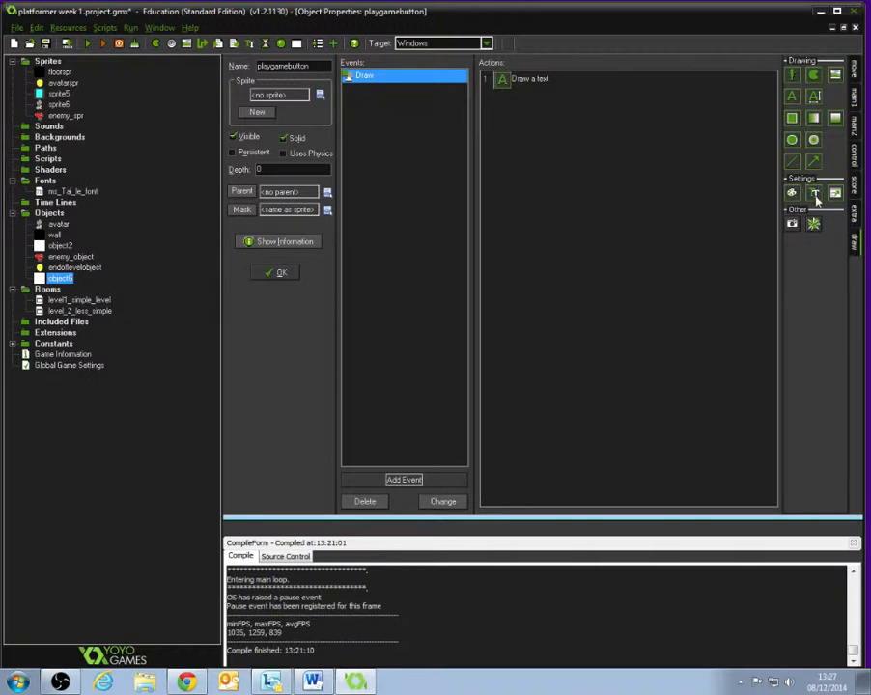
mouse_move(648, 186)
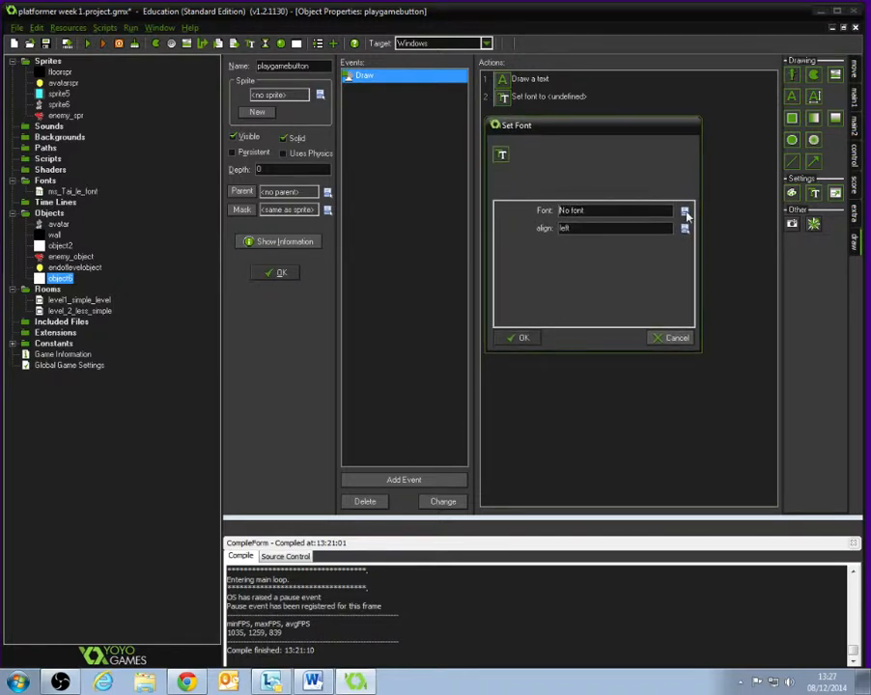
Add a Set Font action using ms_Tai_le_font with centre alignment.
click(685, 211)
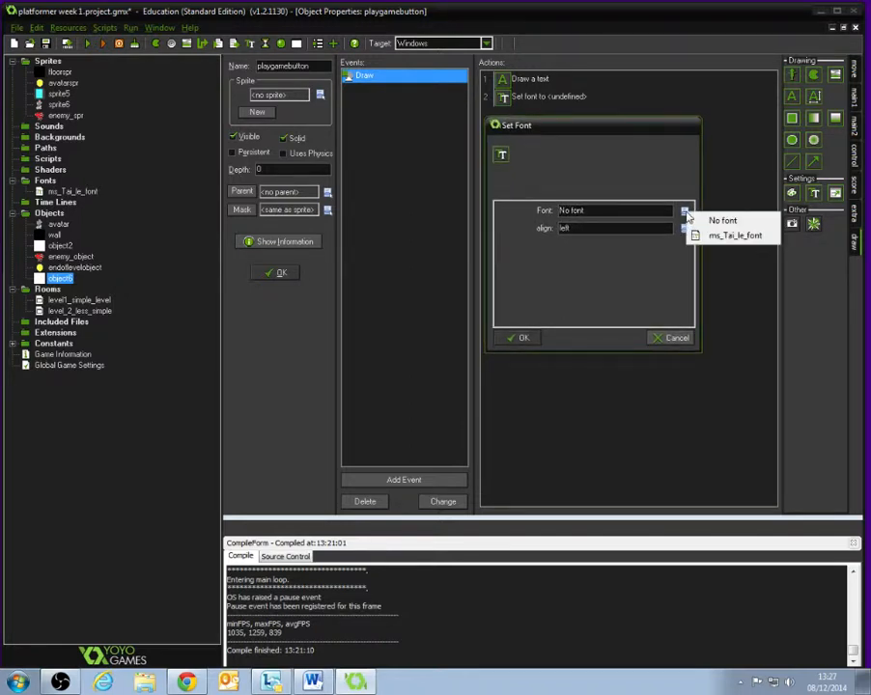
click(722, 220)
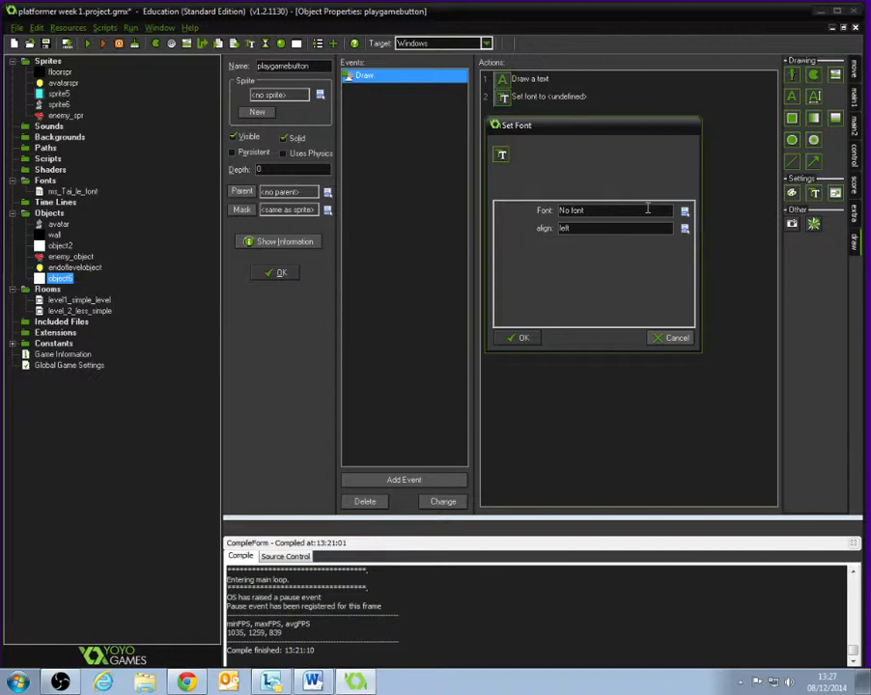
click(685, 210)
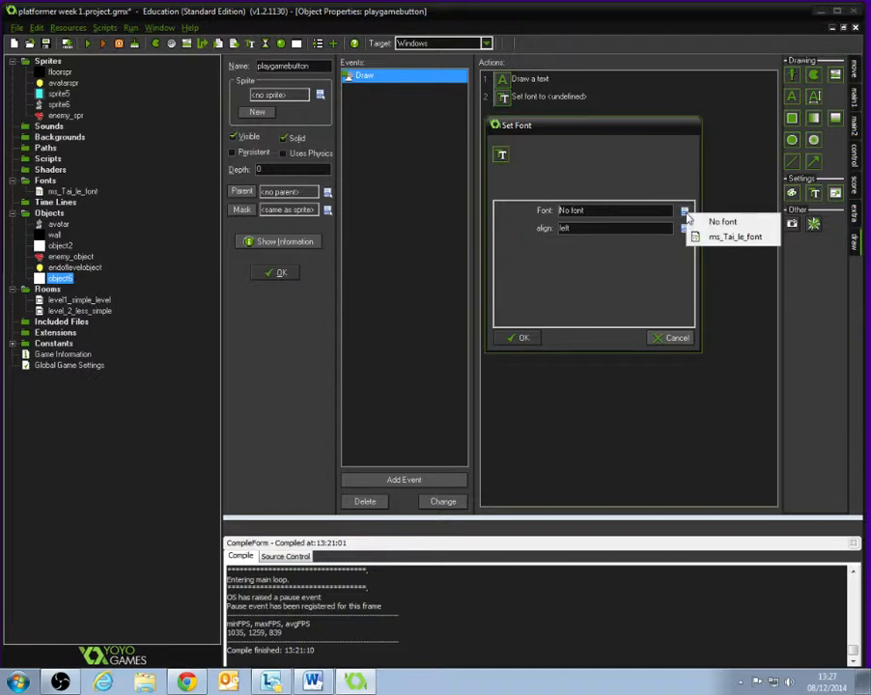
click(727, 235)
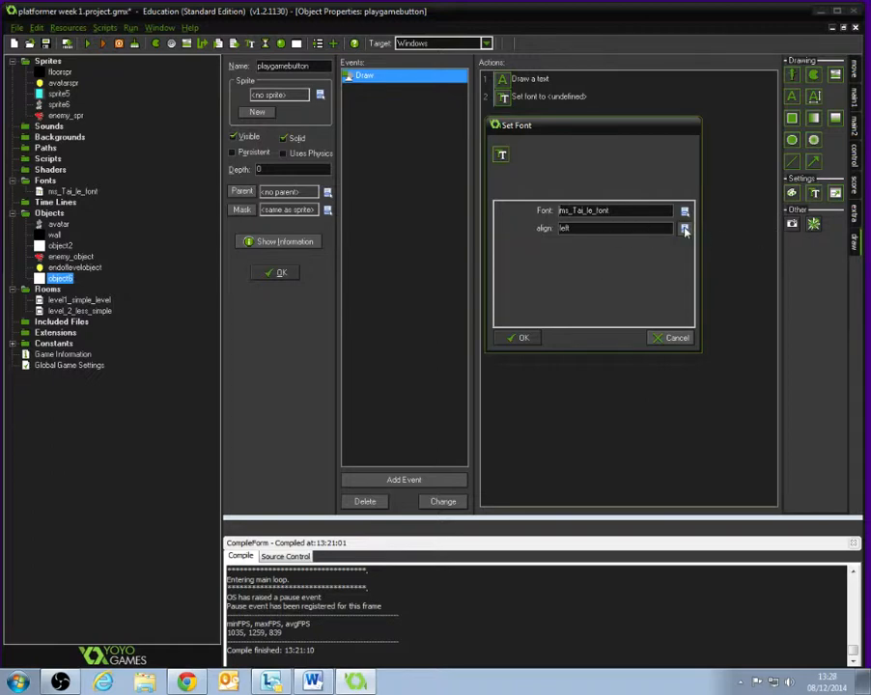
click(682, 229)
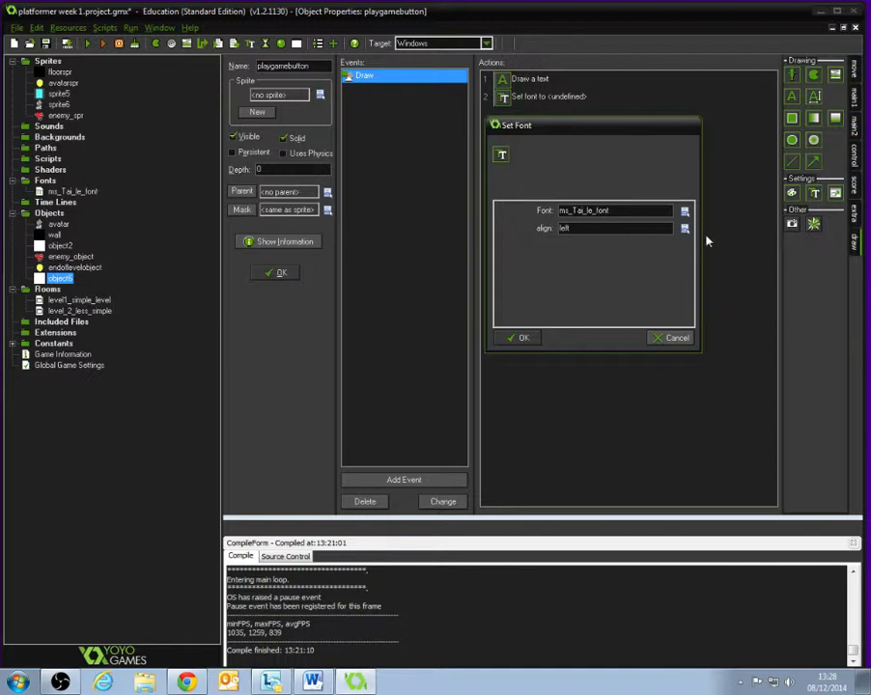
click(684, 211)
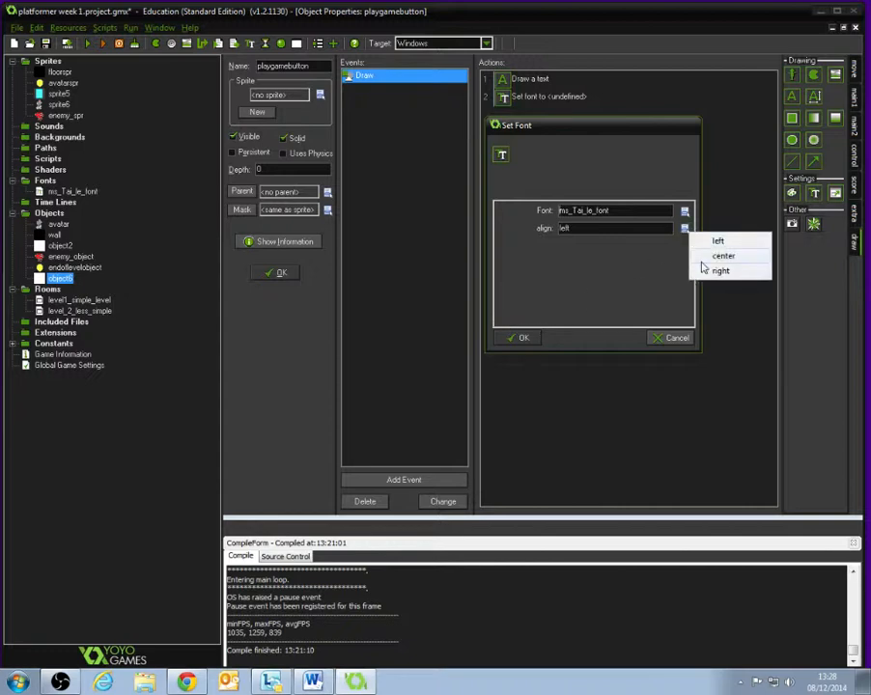
click(731, 255)
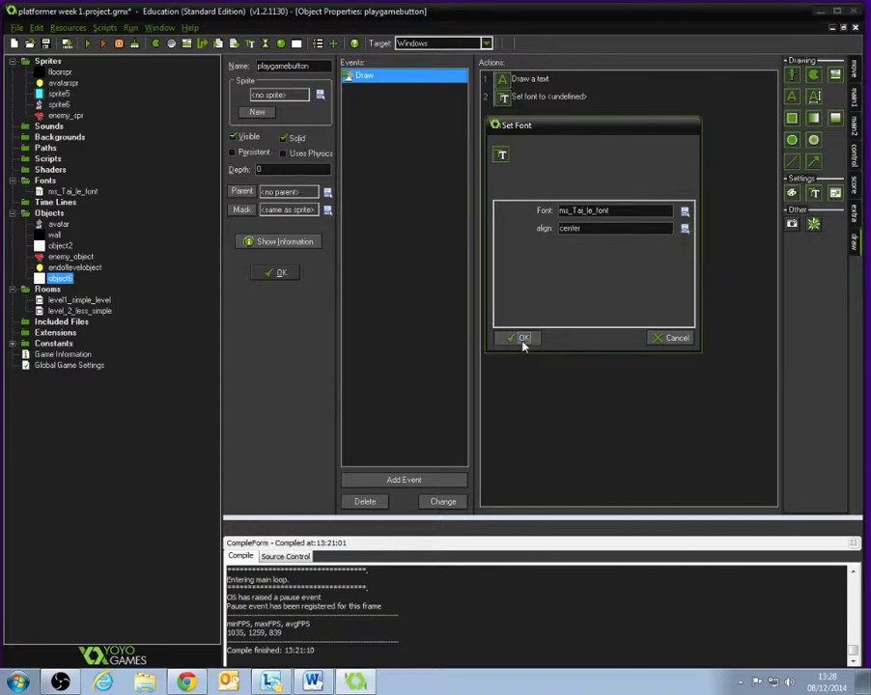
click(518, 338)
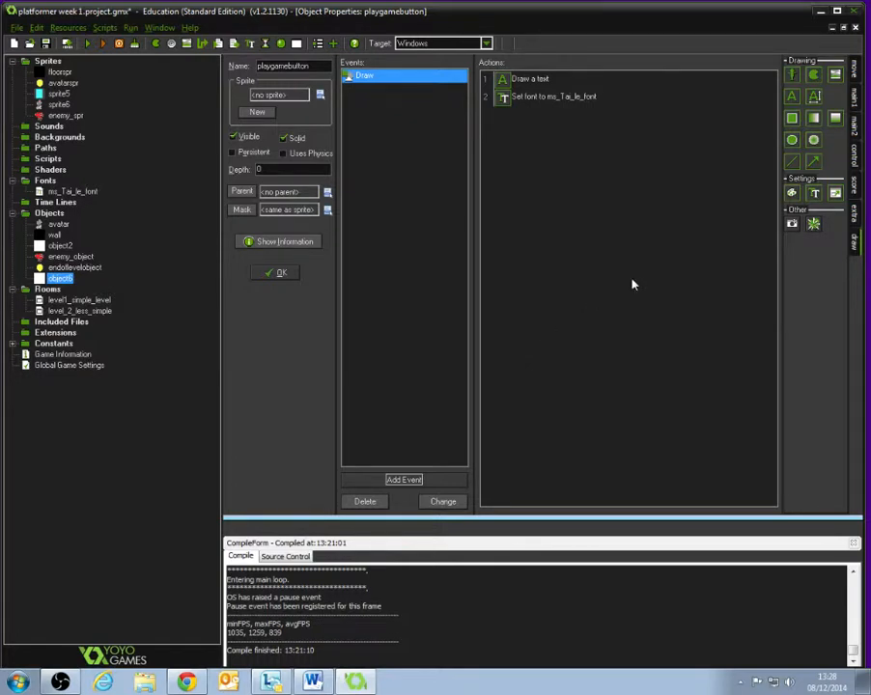
mouse_move(795, 193)
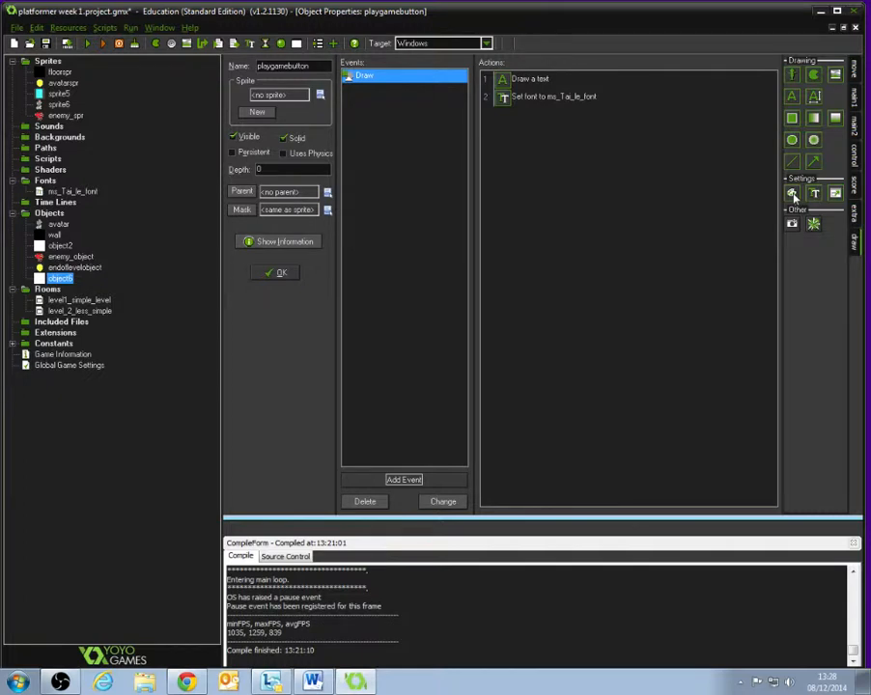
mouse_move(803, 202)
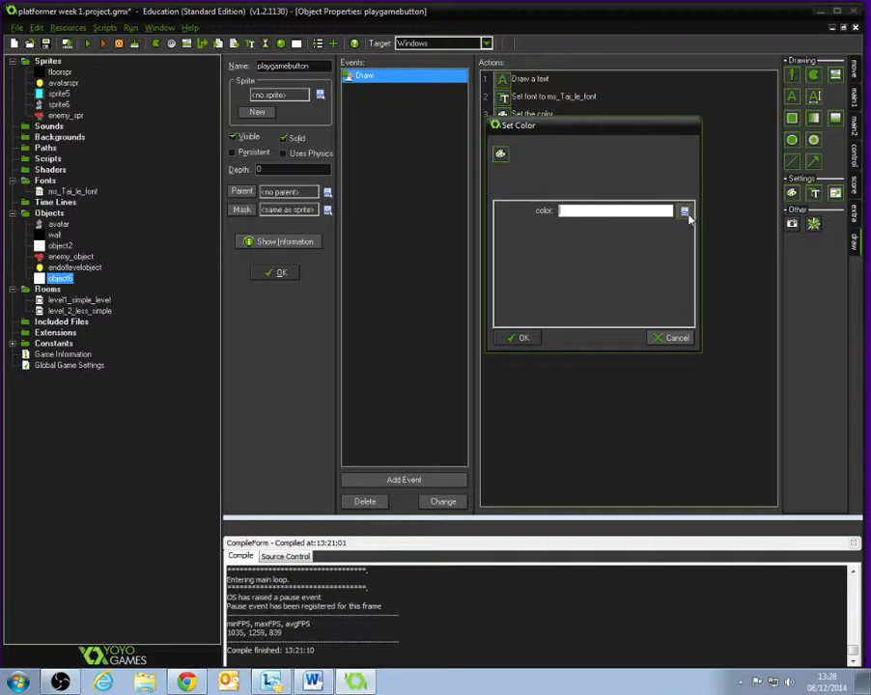
Add a Set Color action with red as the drawing colour.
click(660, 211)
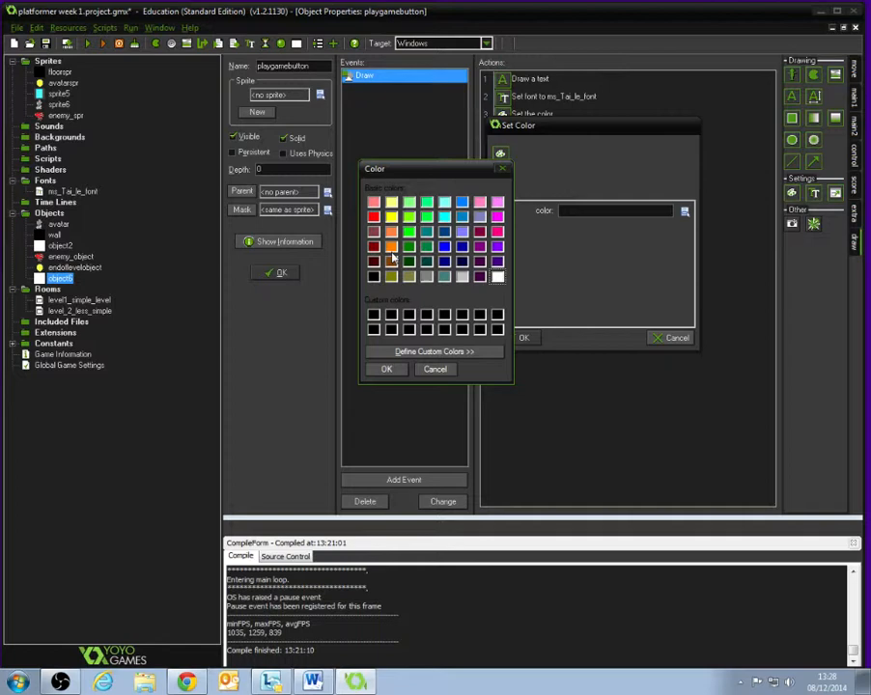
click(375, 214)
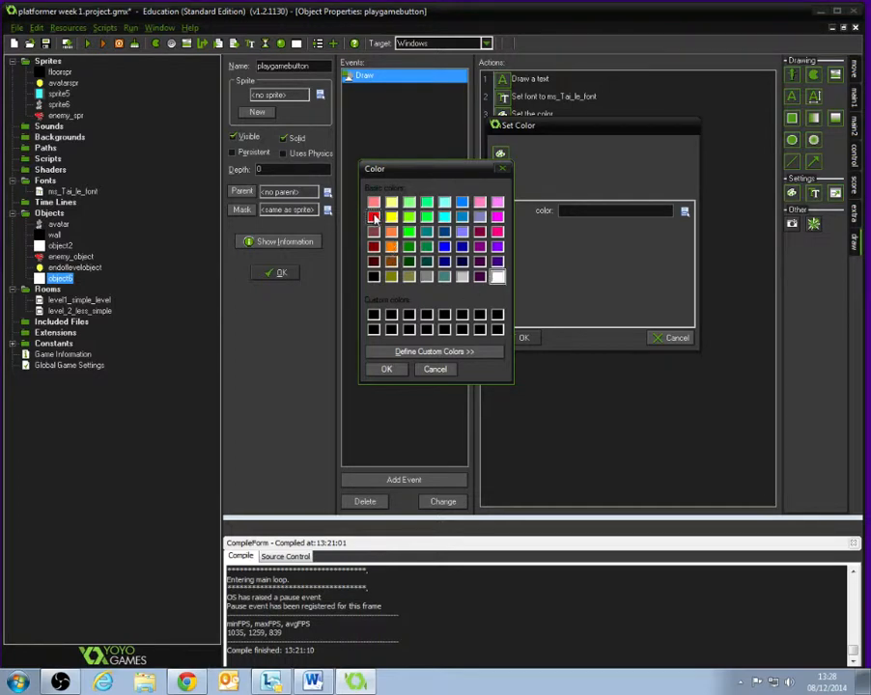
click(387, 369)
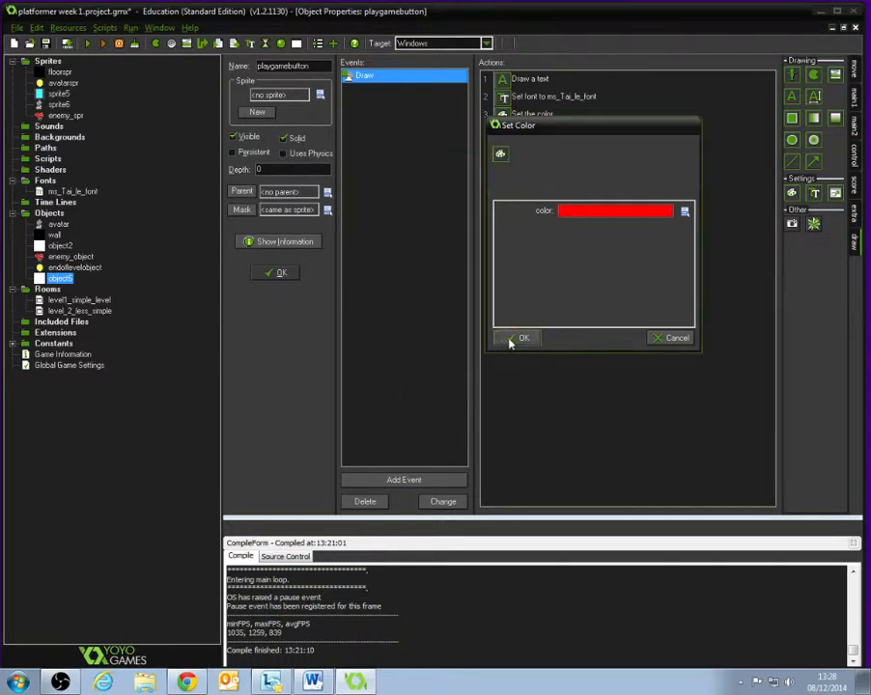
click(518, 337)
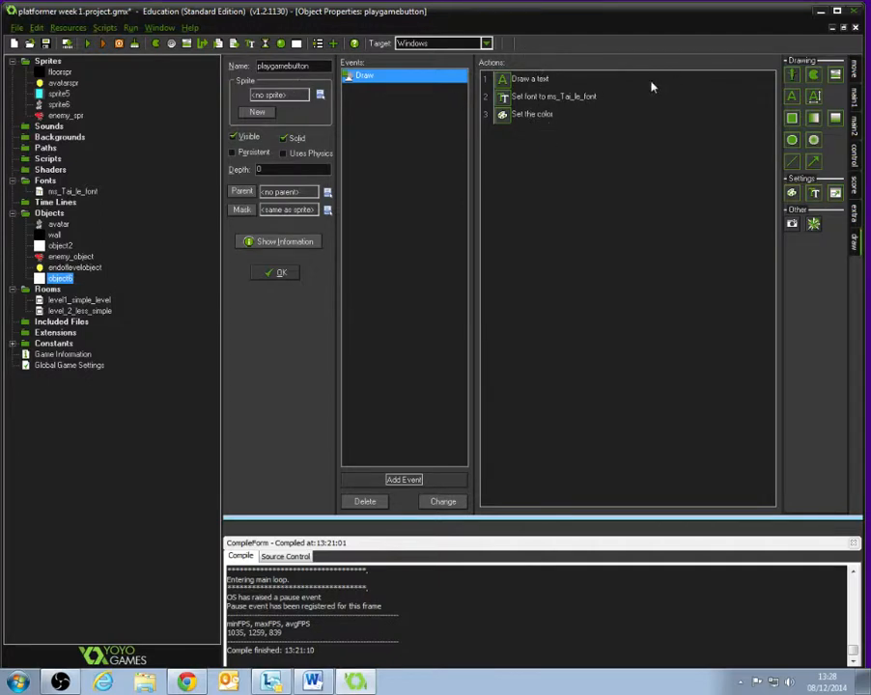
click(530, 78)
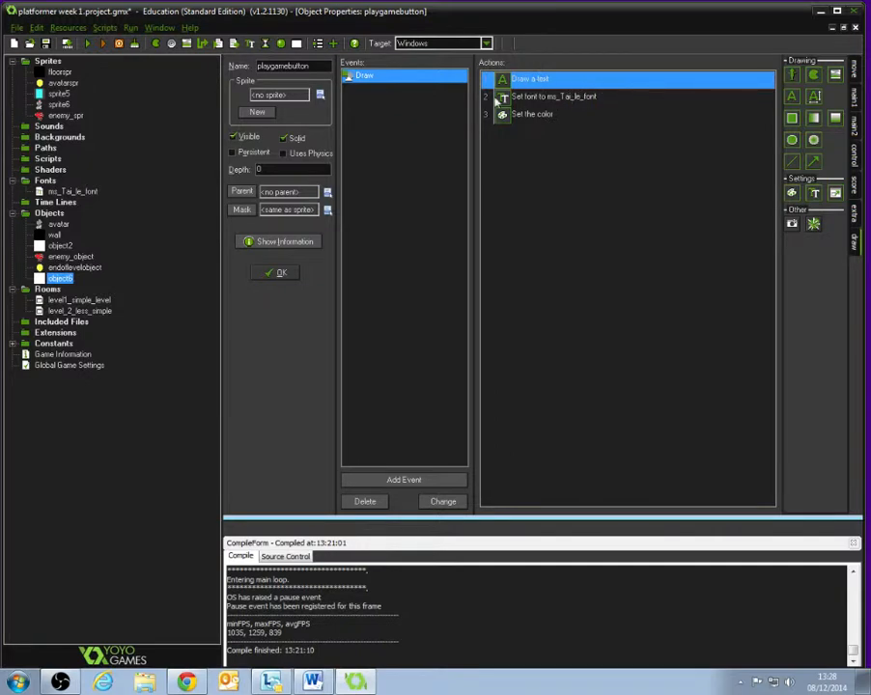
mouse_move(622, 99)
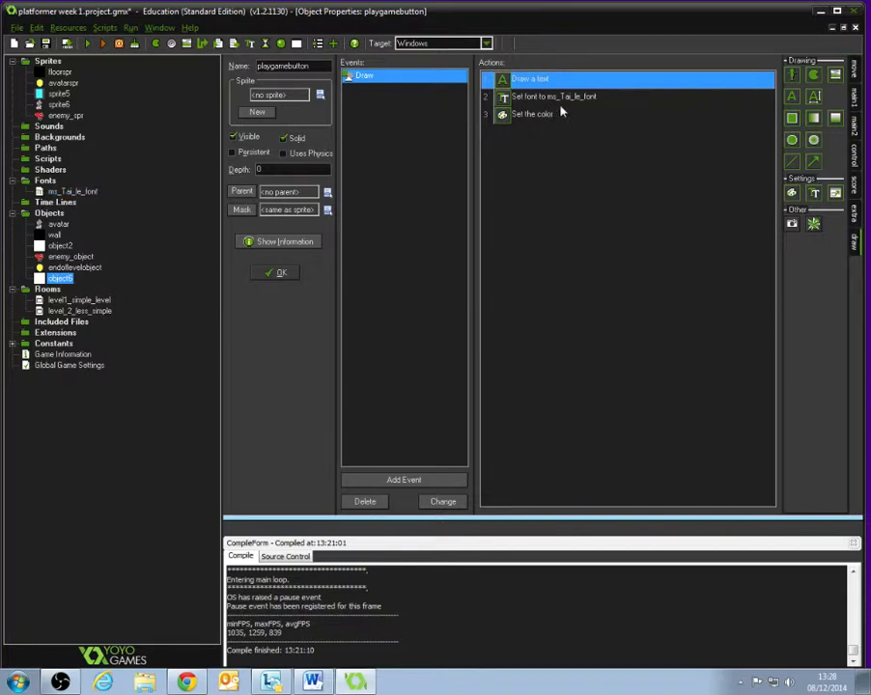
mouse_move(575, 129)
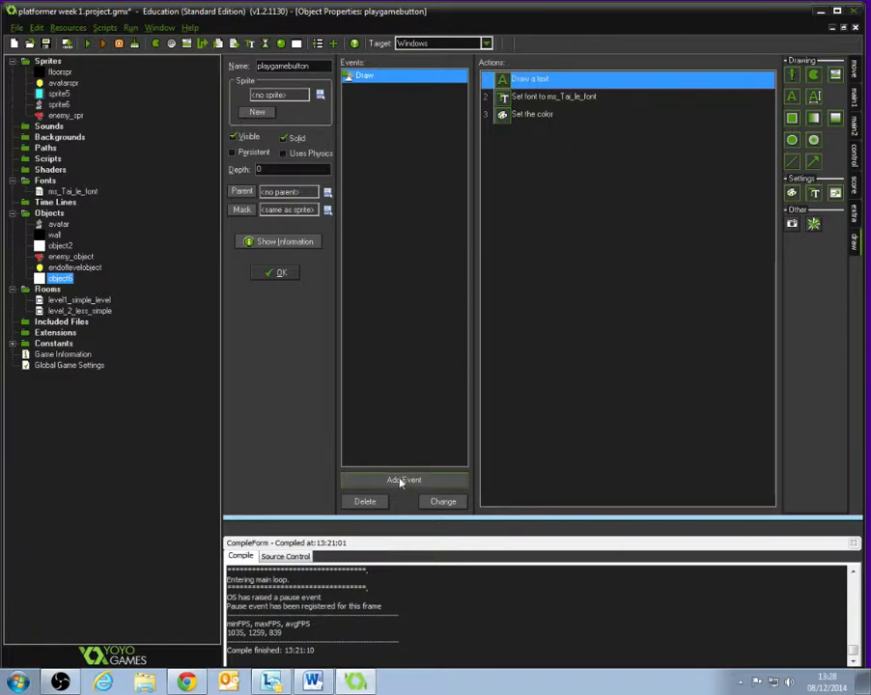
Add a Left Button mouse event to playgamebutton and create blank sprite7.
click(403, 480)
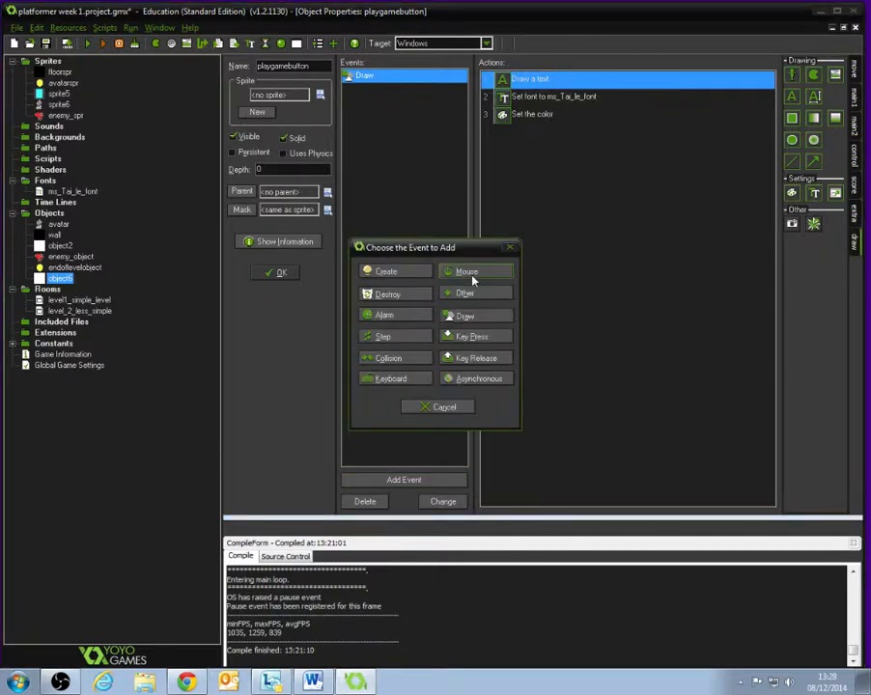
click(475, 272)
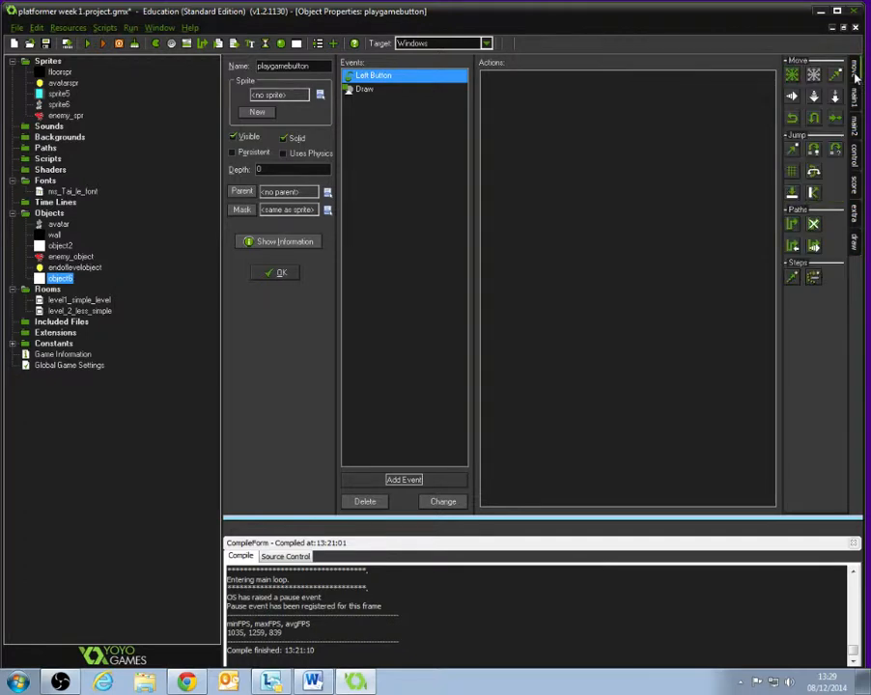
click(848, 95)
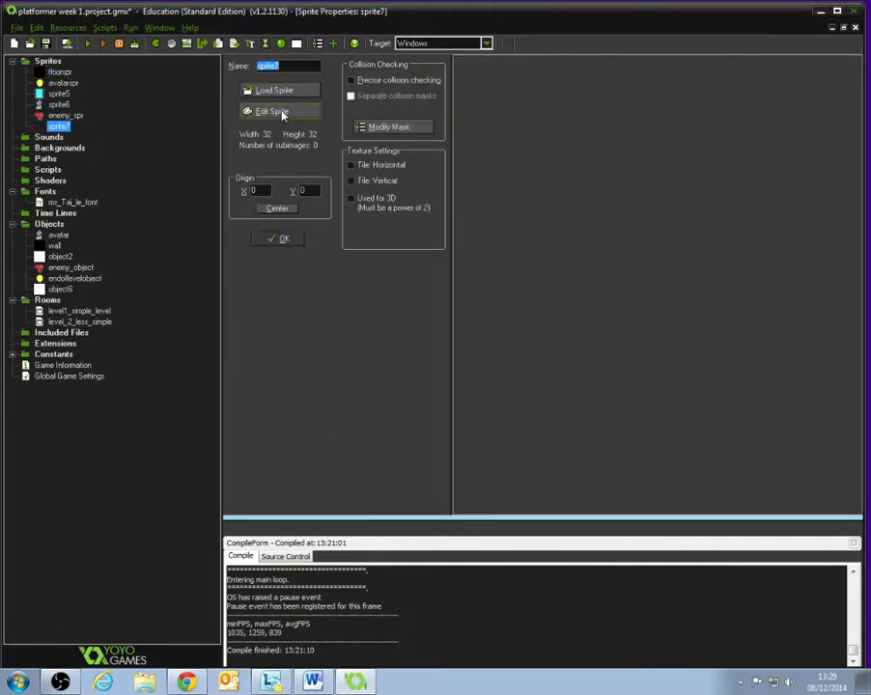
Start the playgamebox sprite's new blank image at 150 pixels wide.
click(279, 115)
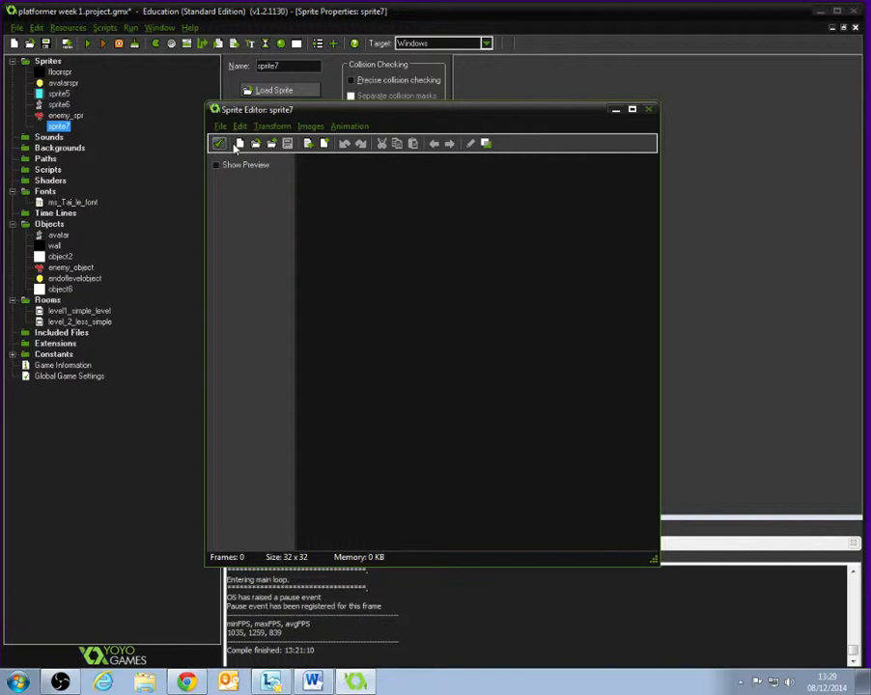
click(239, 143)
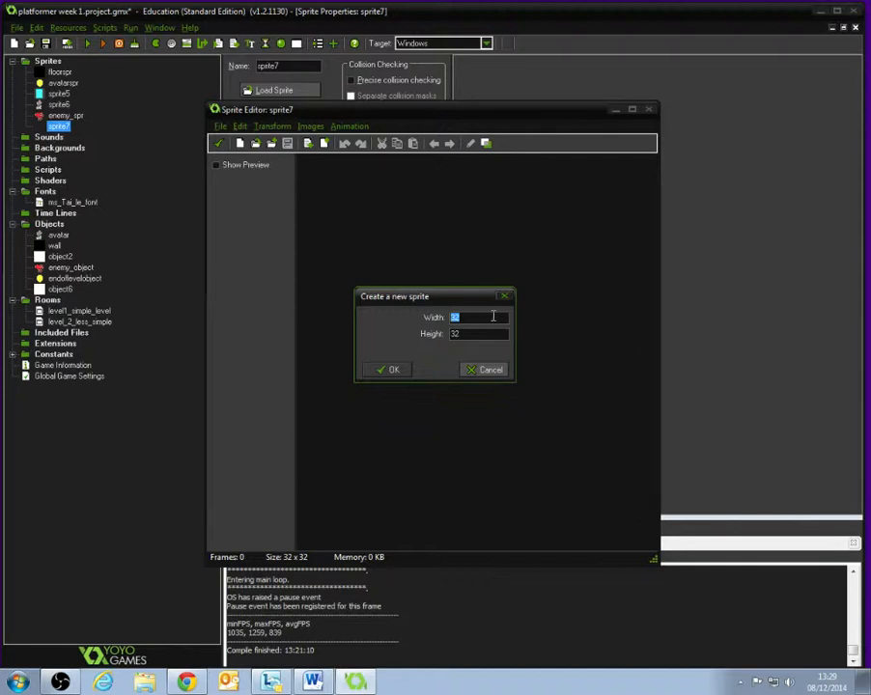
text(150)
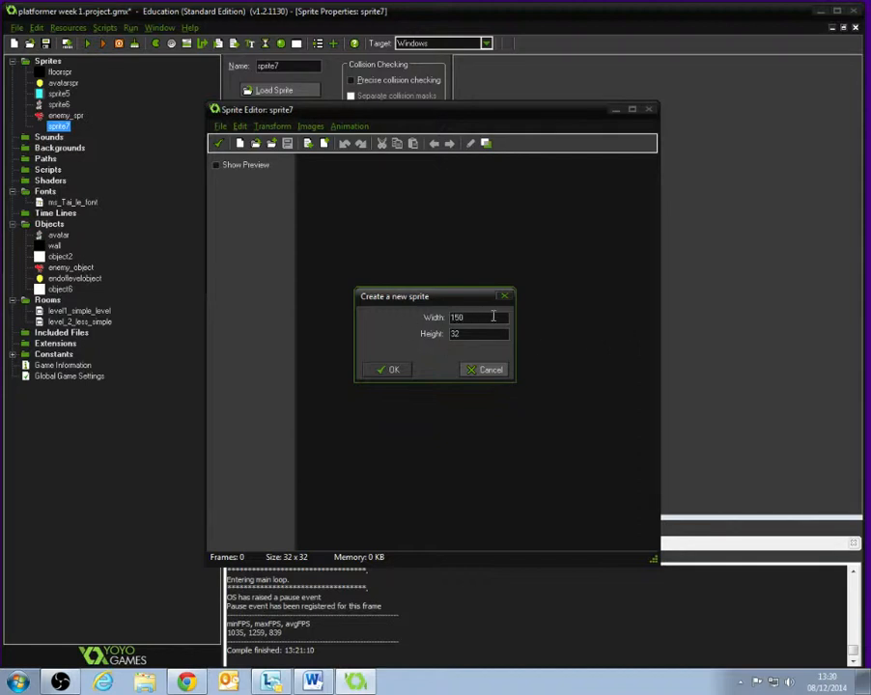
click(385, 369)
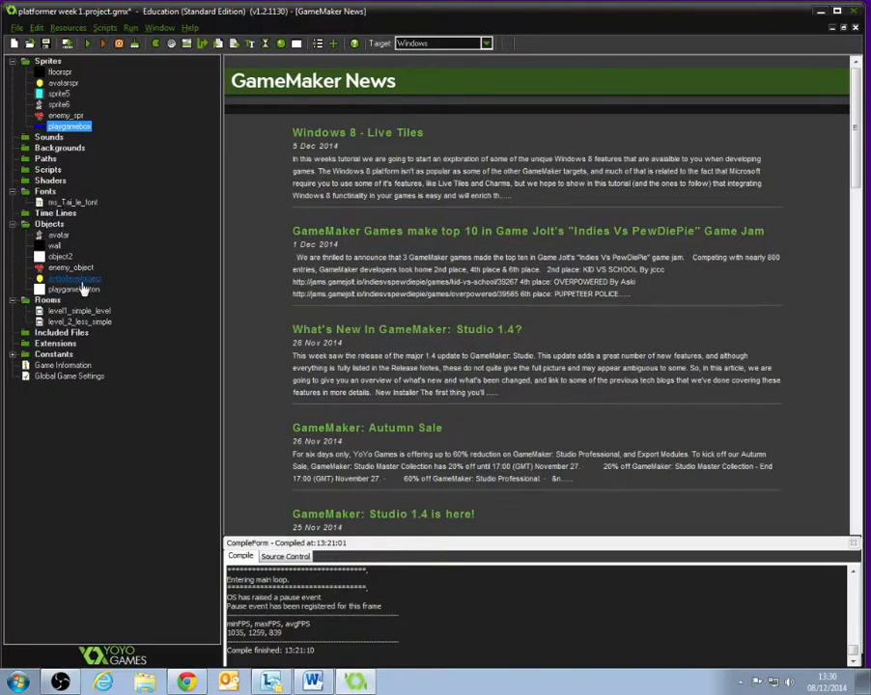
Set playgamebutton's collision mask to the playgamebox sprite.
double_click(75, 288)
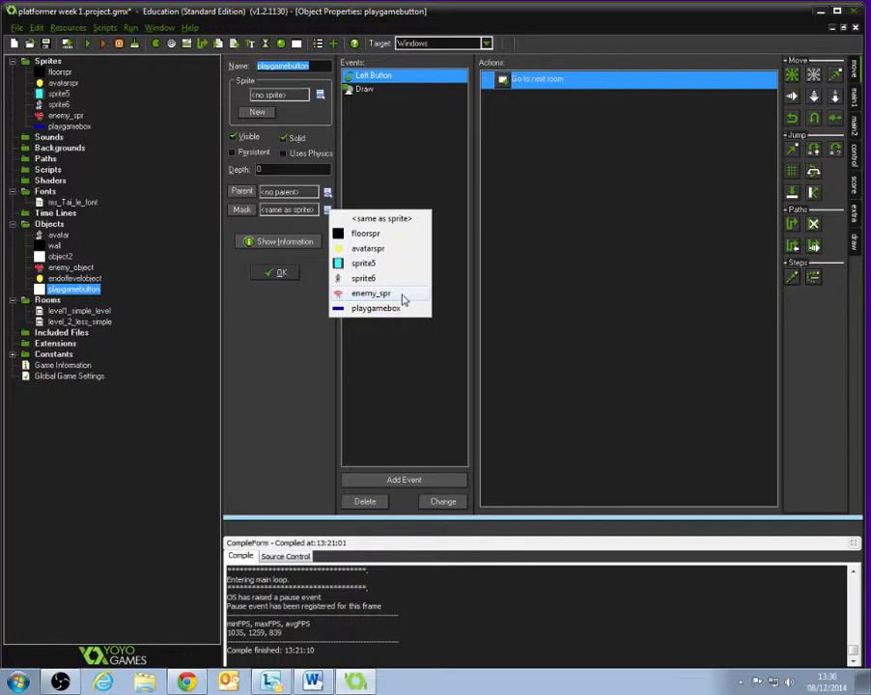
click(376, 308)
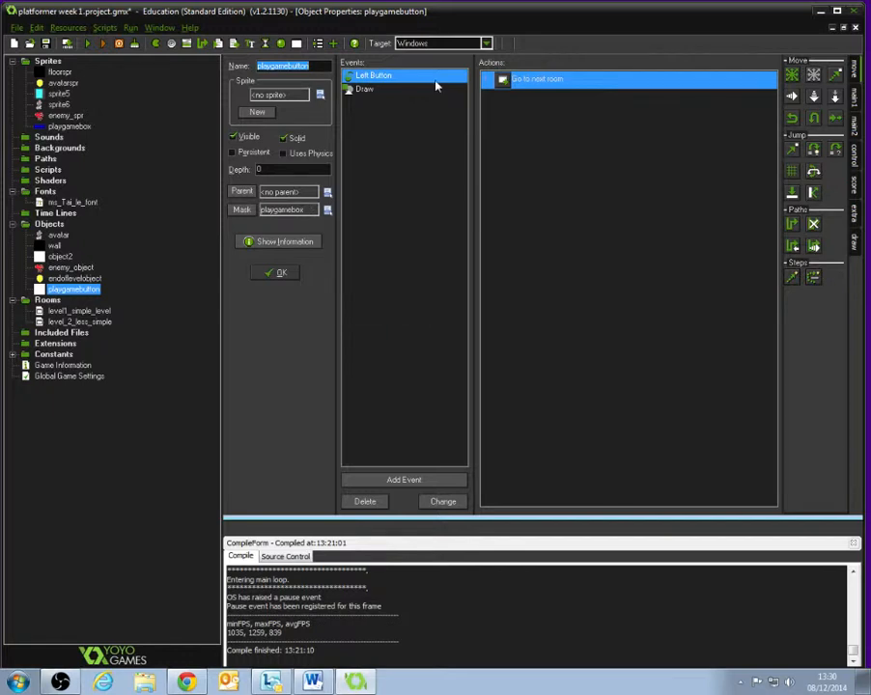
mouse_move(92, 128)
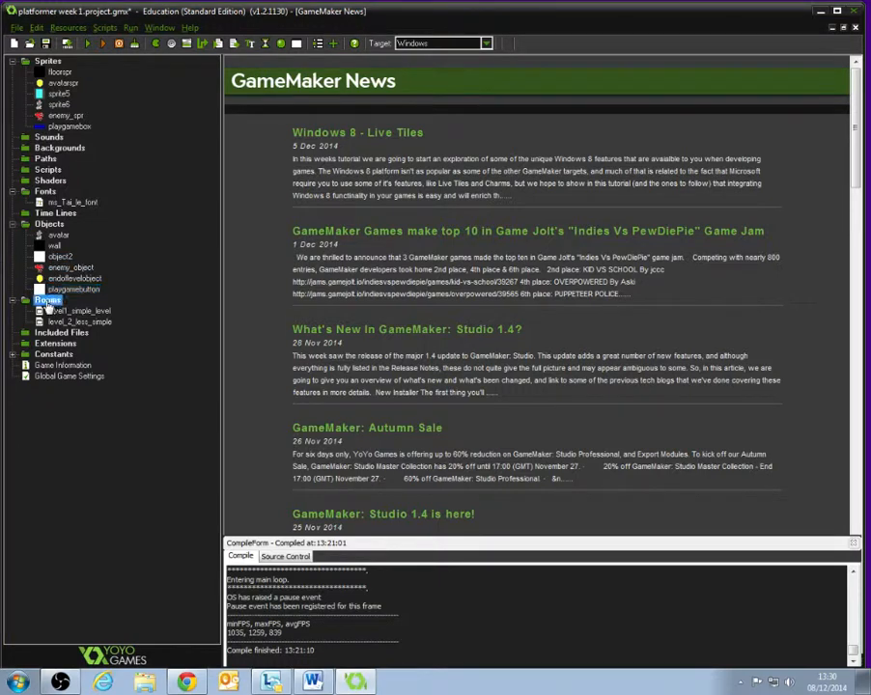
Create room3 and give it a drawn orange background colour.
right_click(46, 300)
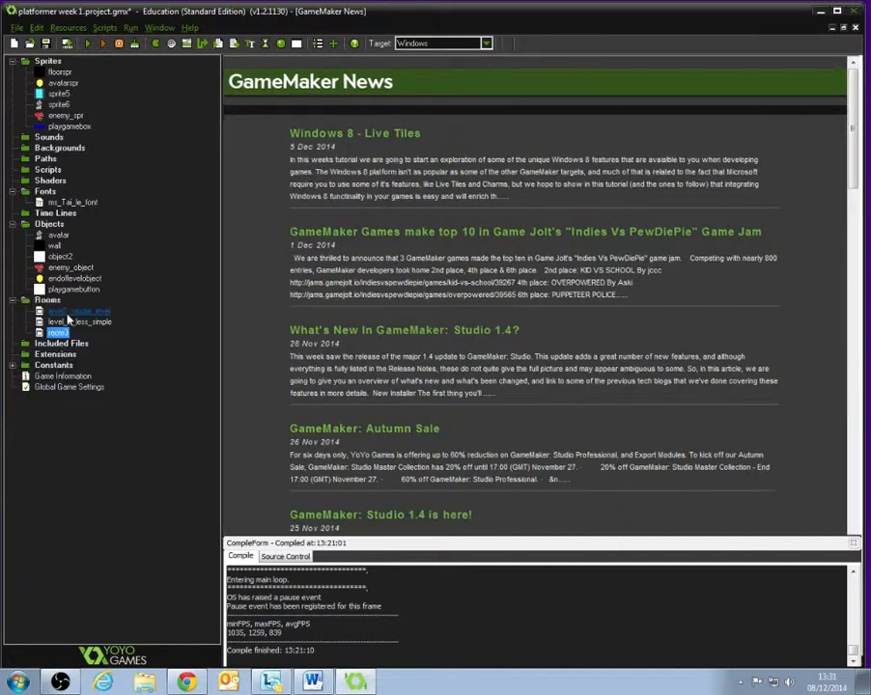
double_click(55, 332)
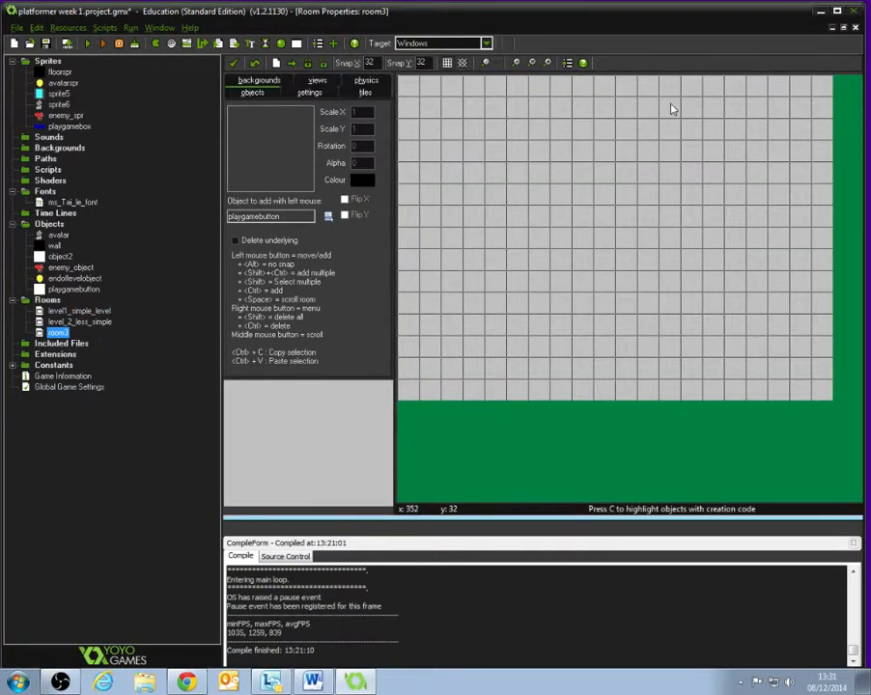
mouse_move(478, 189)
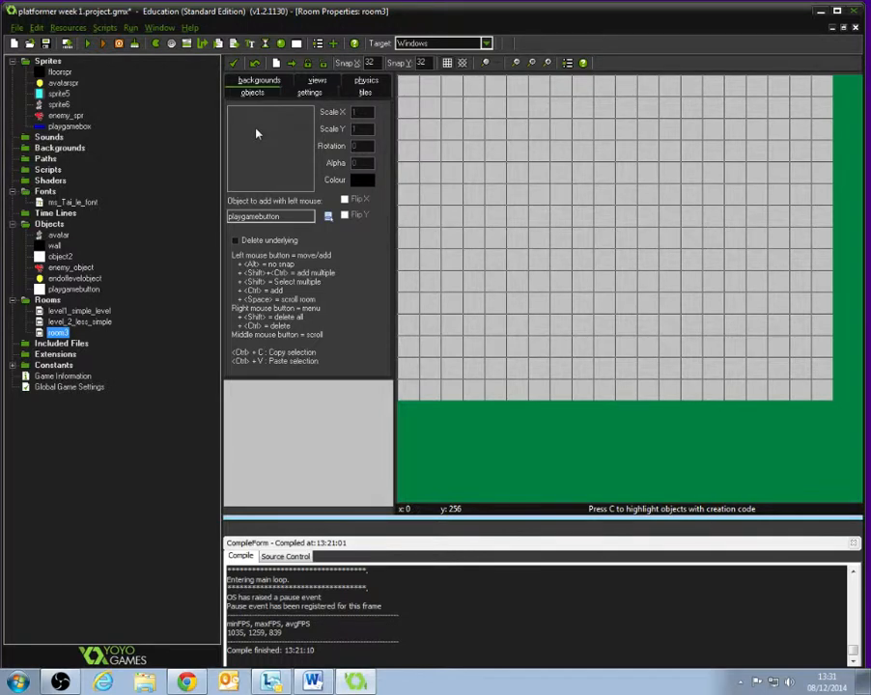
click(258, 81)
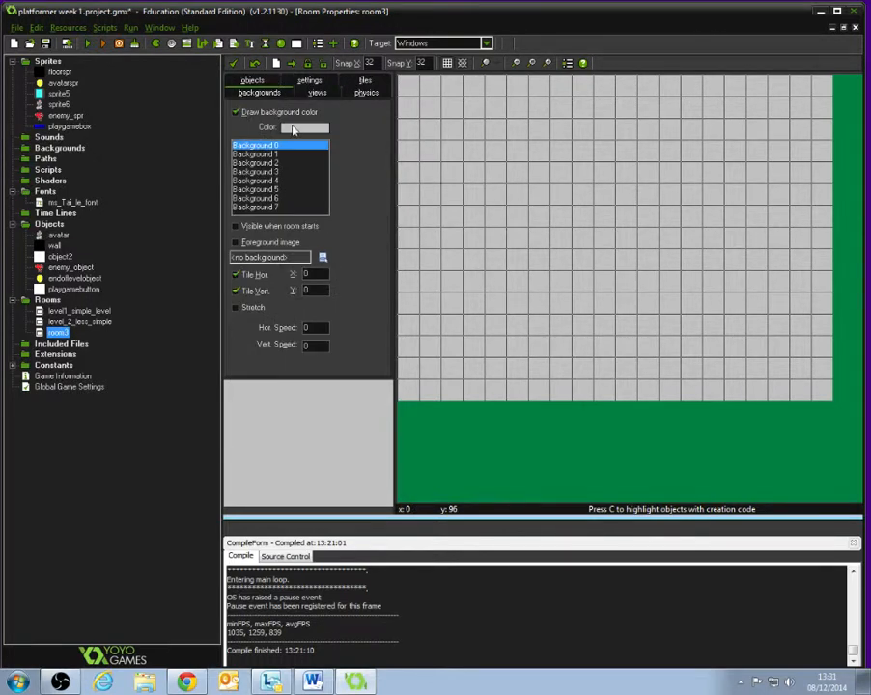
click(292, 127)
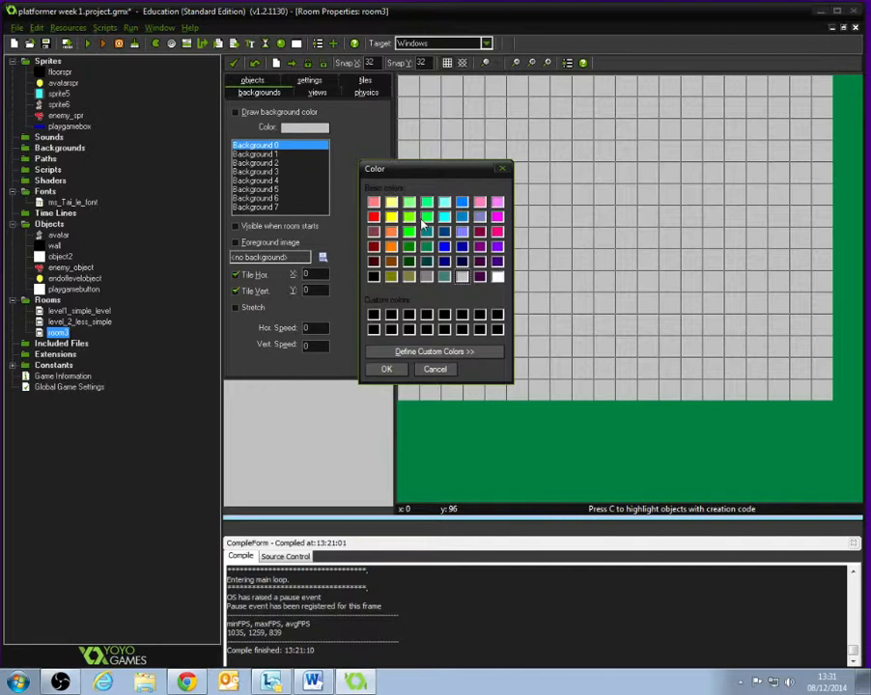
click(386, 369)
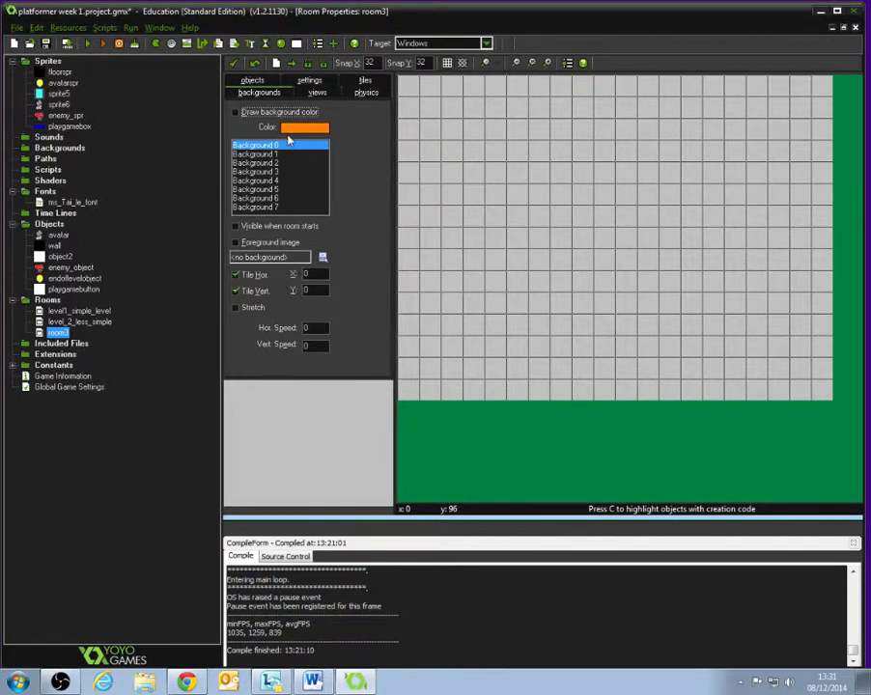
click(236, 119)
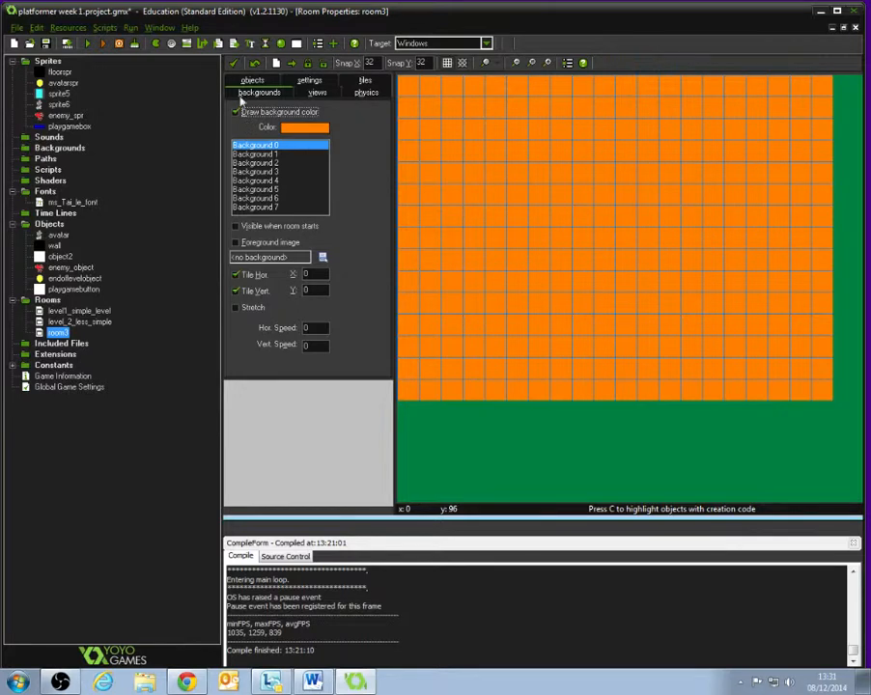
click(251, 94)
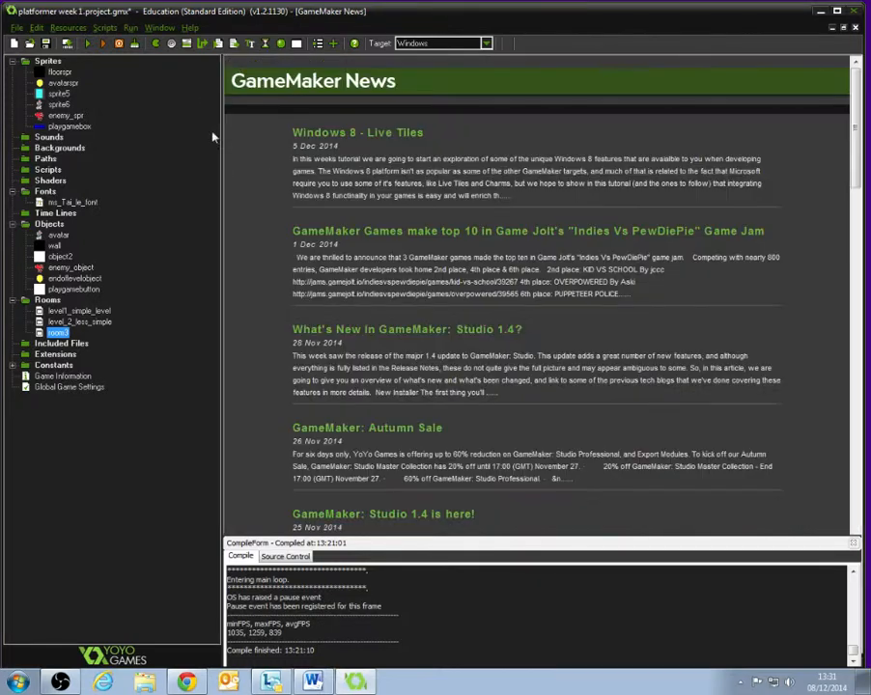
Move room3 to the top of the room list and rename it 'mainmenu'.
click(73, 310)
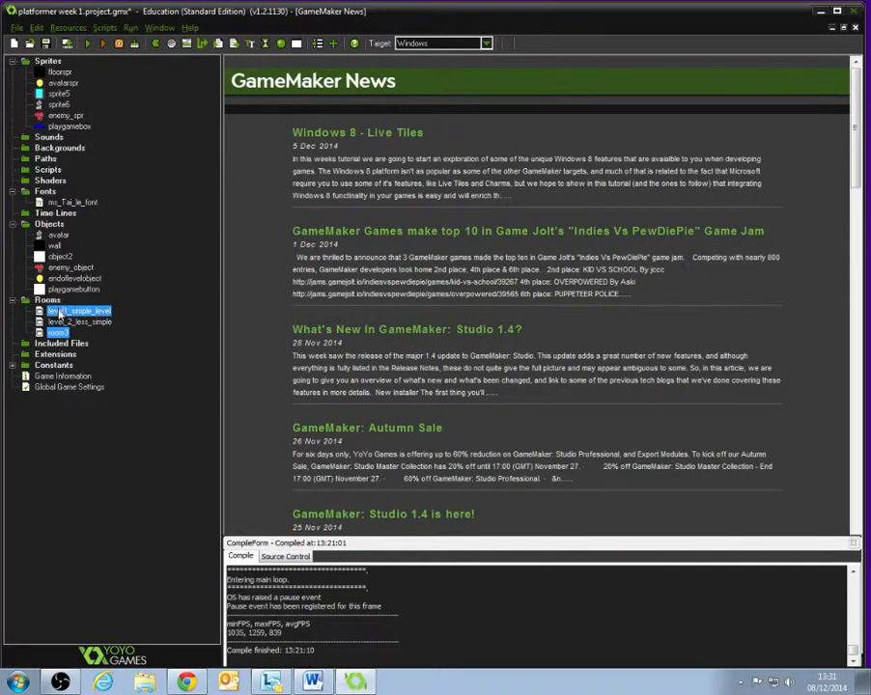
double_click(52, 311)
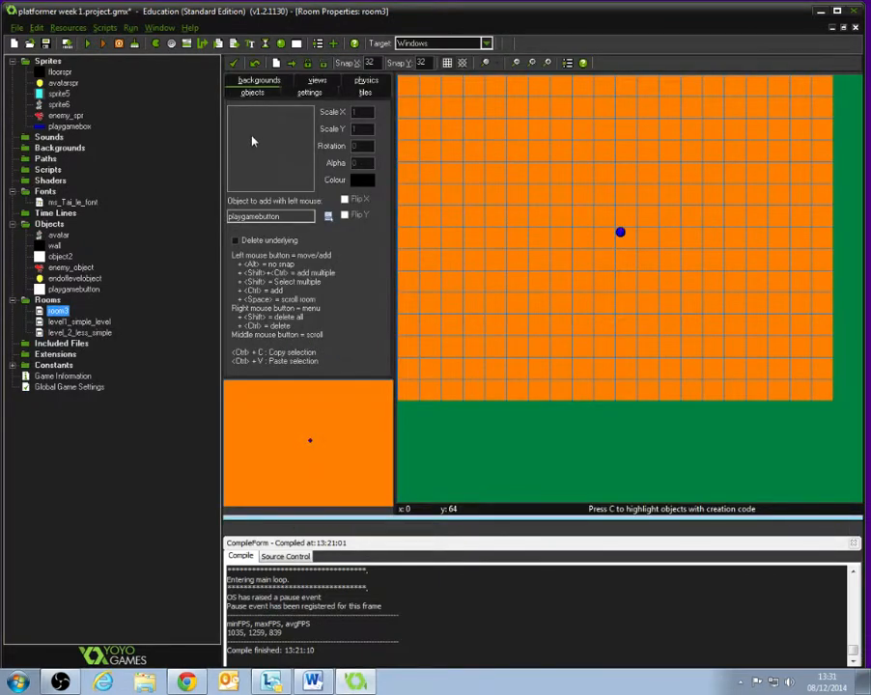
click(309, 93)
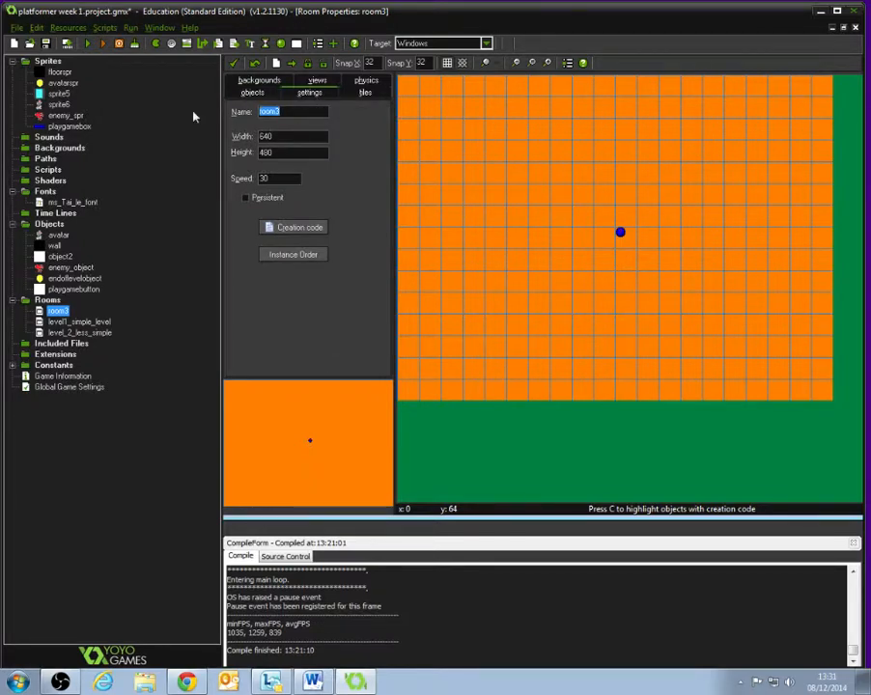
text(mainmenu)
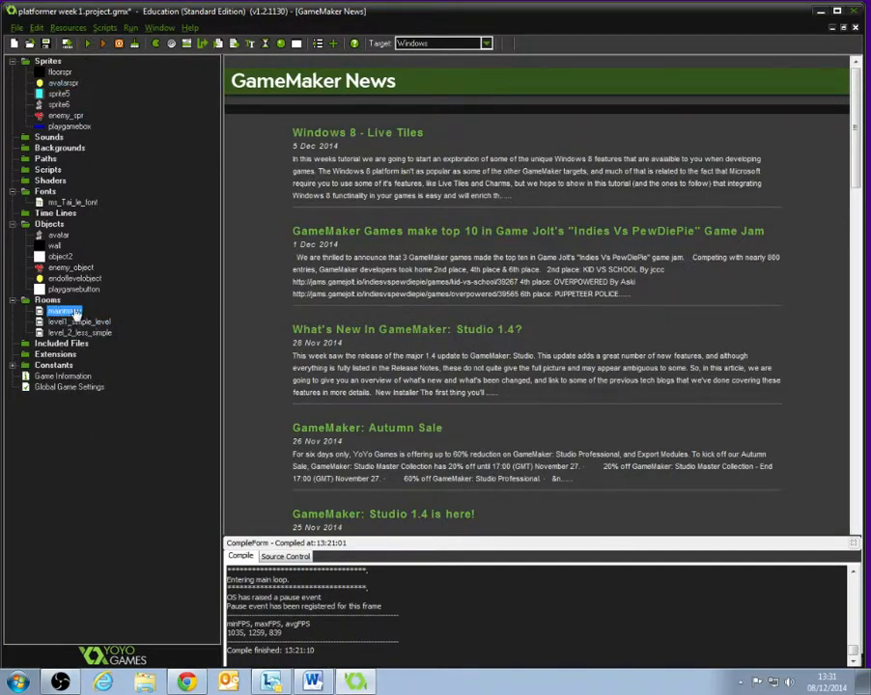
Test-run the game, click PLAY GAME to reach the level, then close the game window.
click(90, 50)
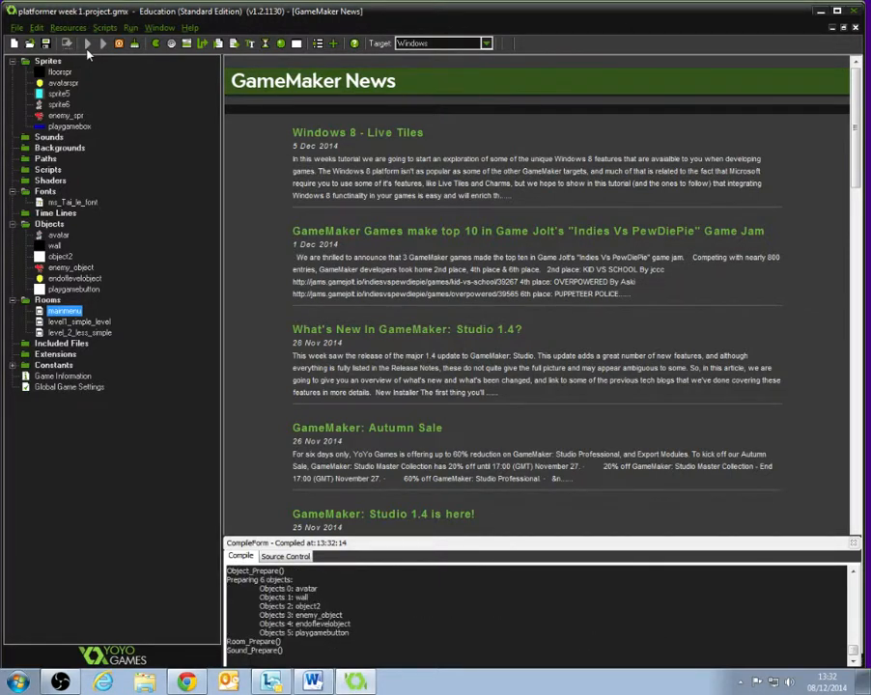
click(88, 52)
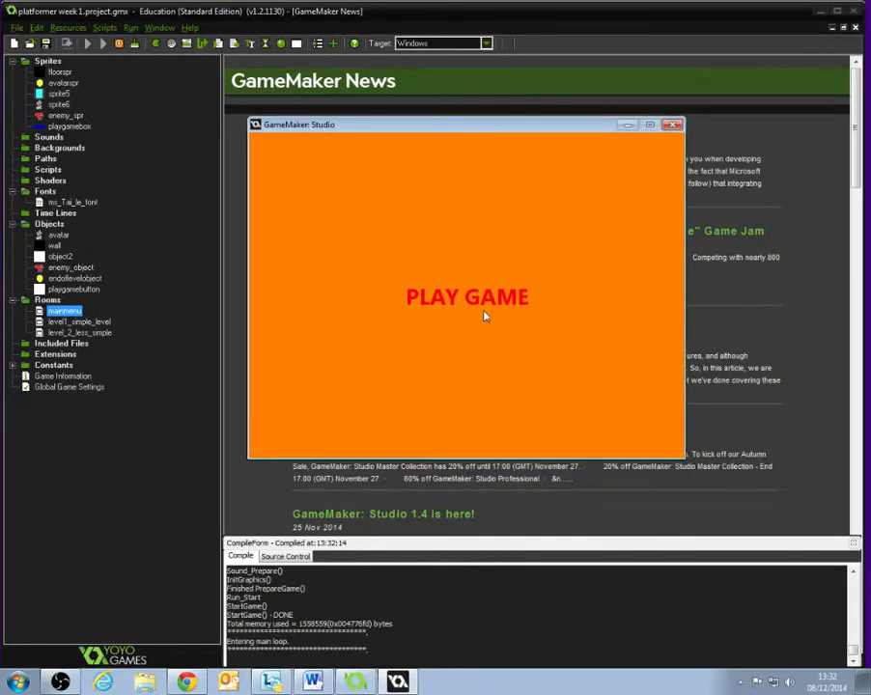
click(466, 296)
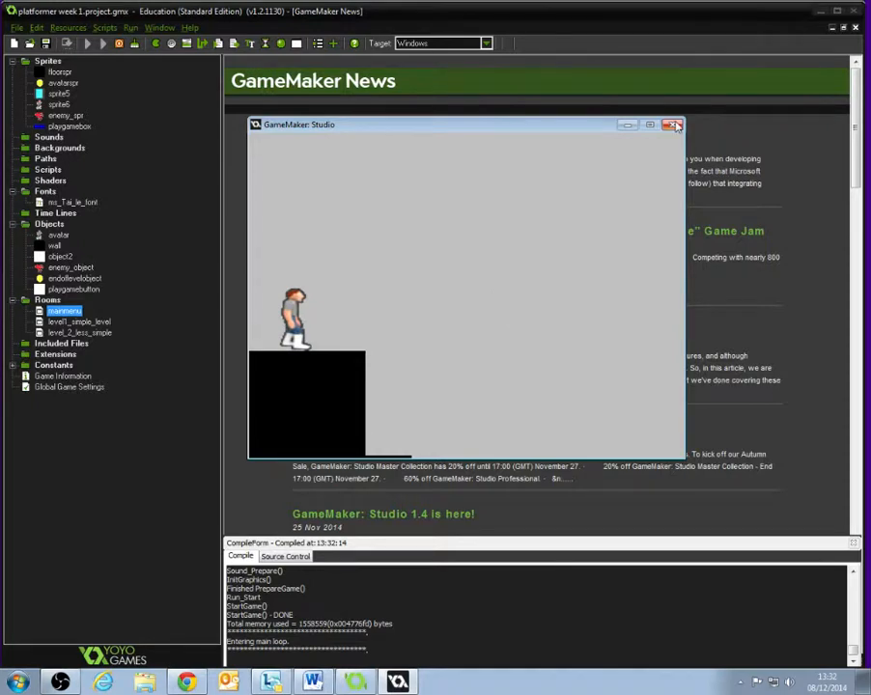
click(675, 123)
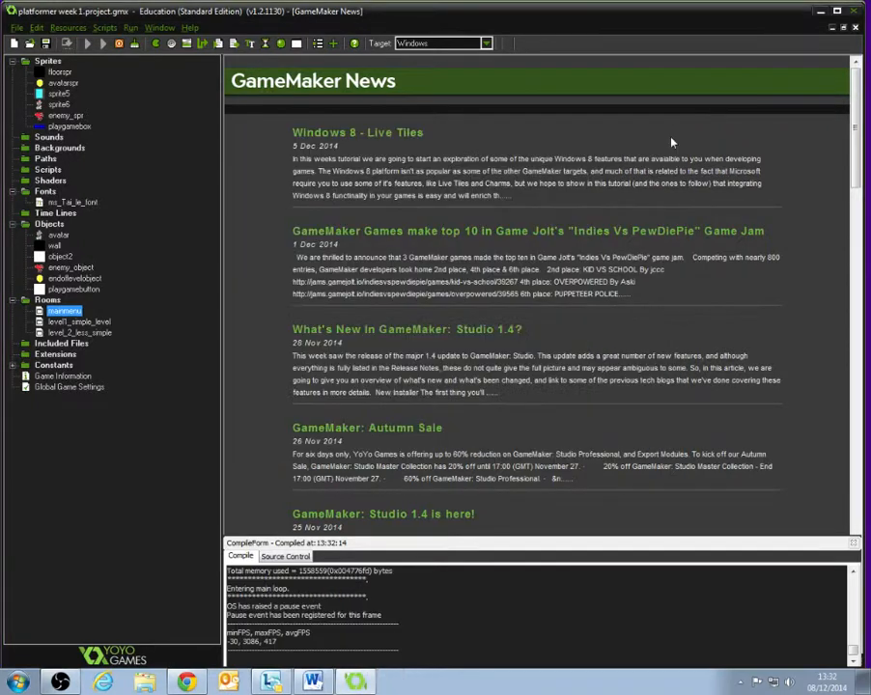
Reopen the mainmenu room editor showing the orange background and button.
double_click(64, 310)
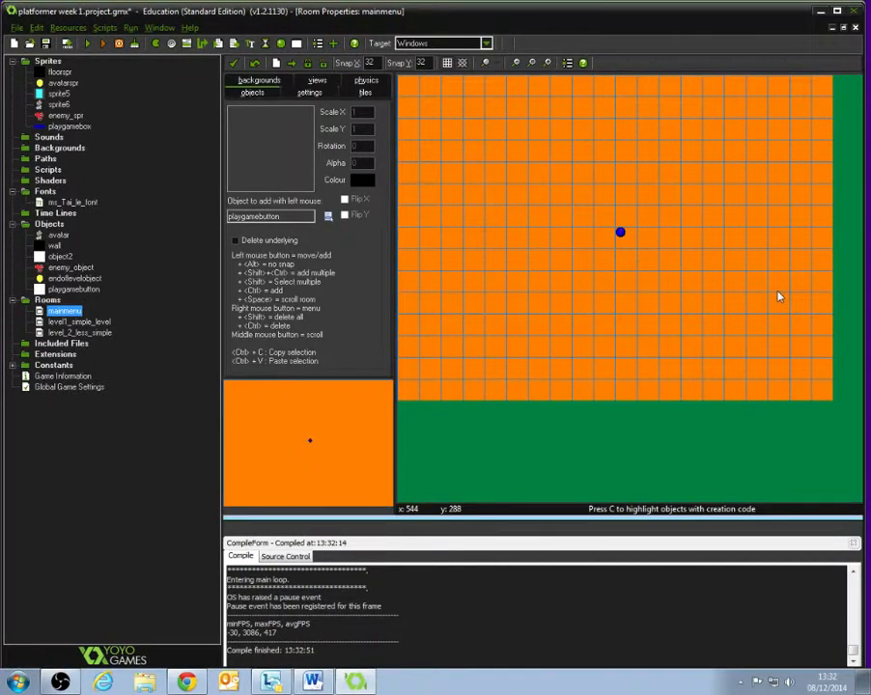
mouse_move(686, 94)
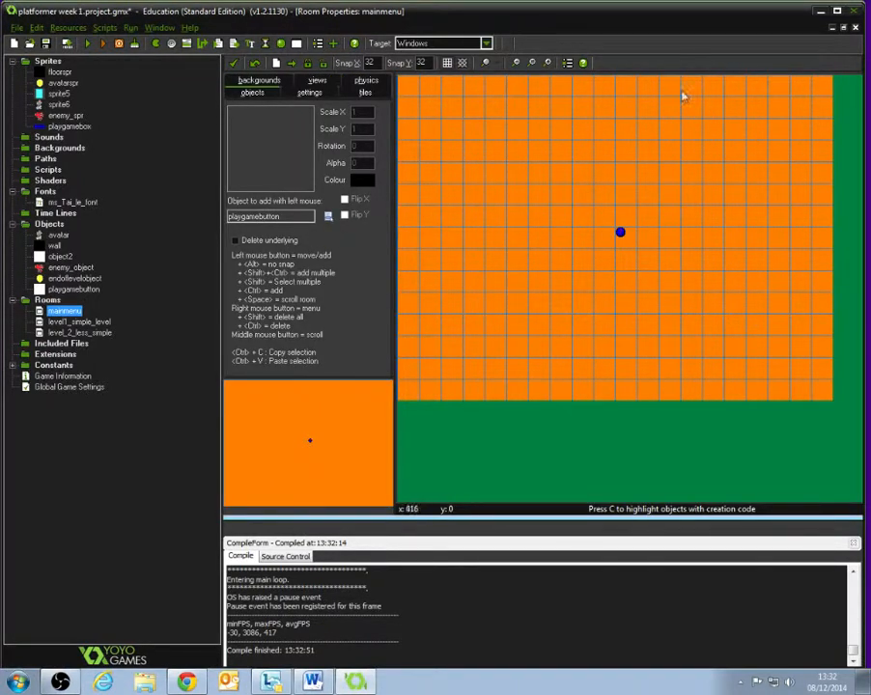
mouse_move(567, 360)
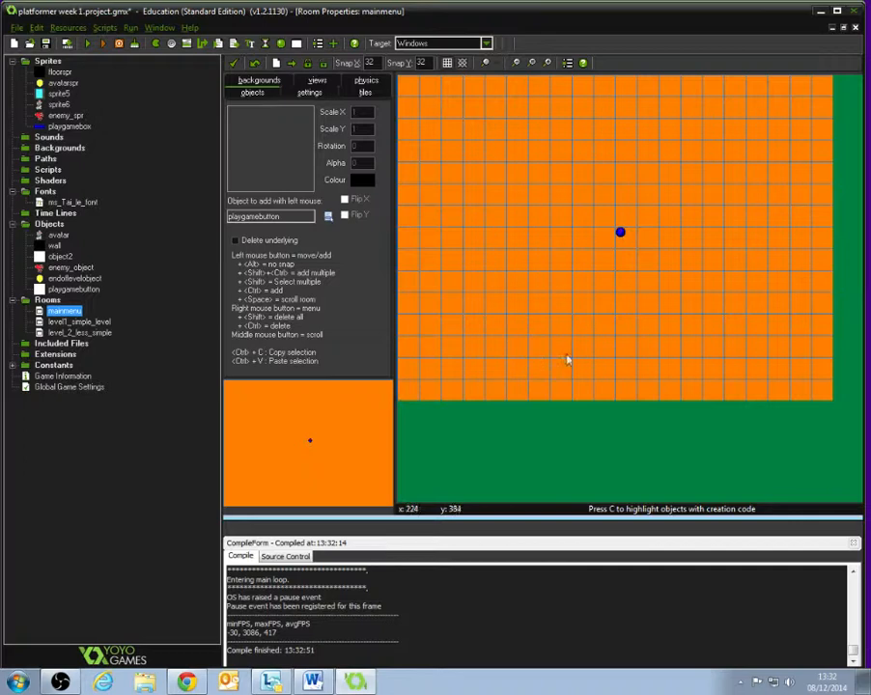
mouse_move(536, 129)
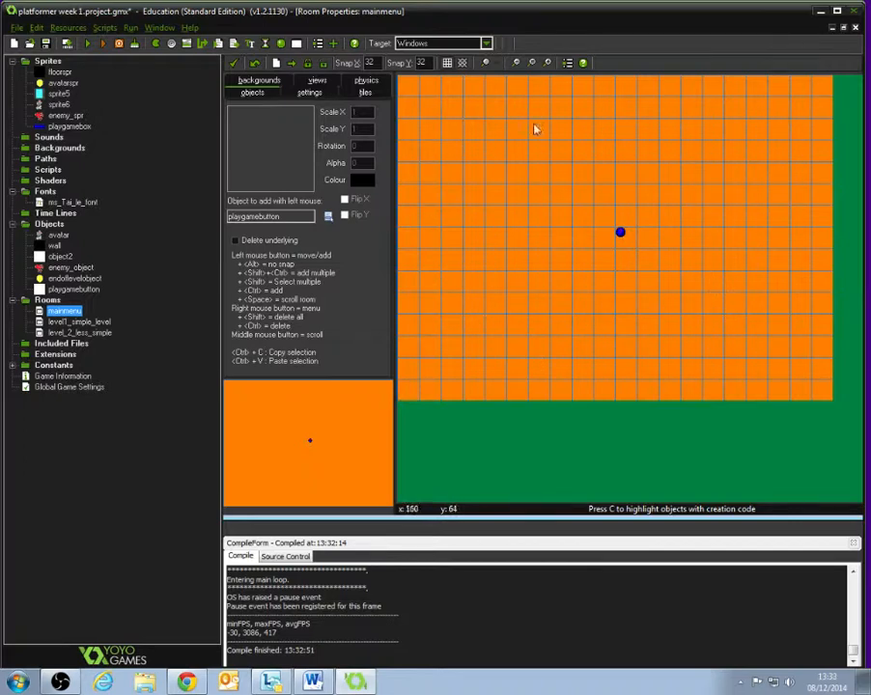
mouse_move(590, 132)
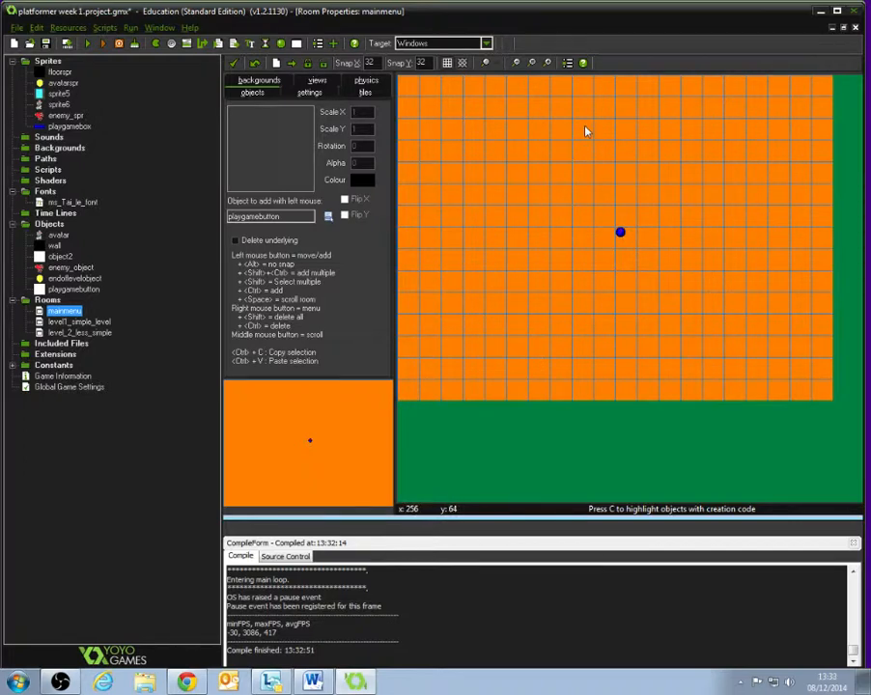